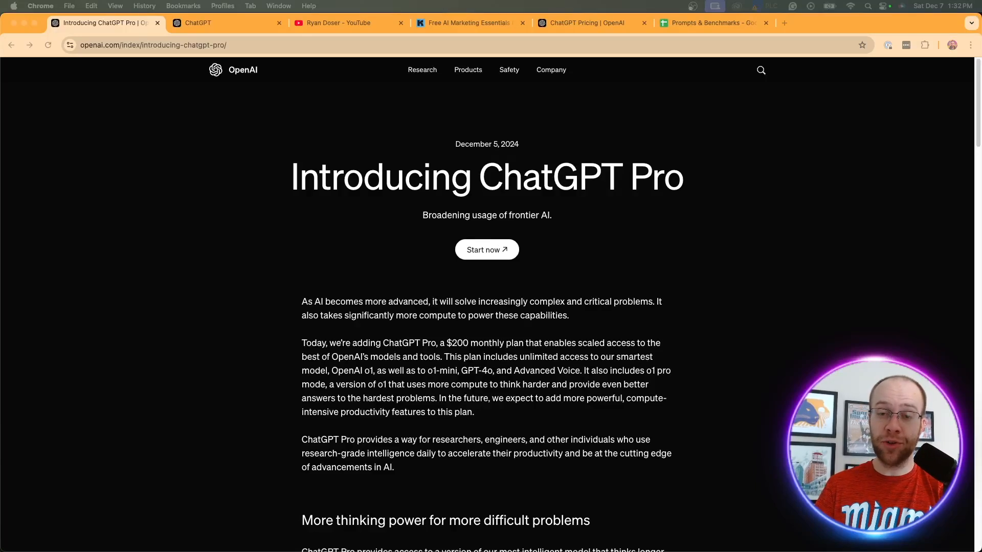
mouse_move(634, 313)
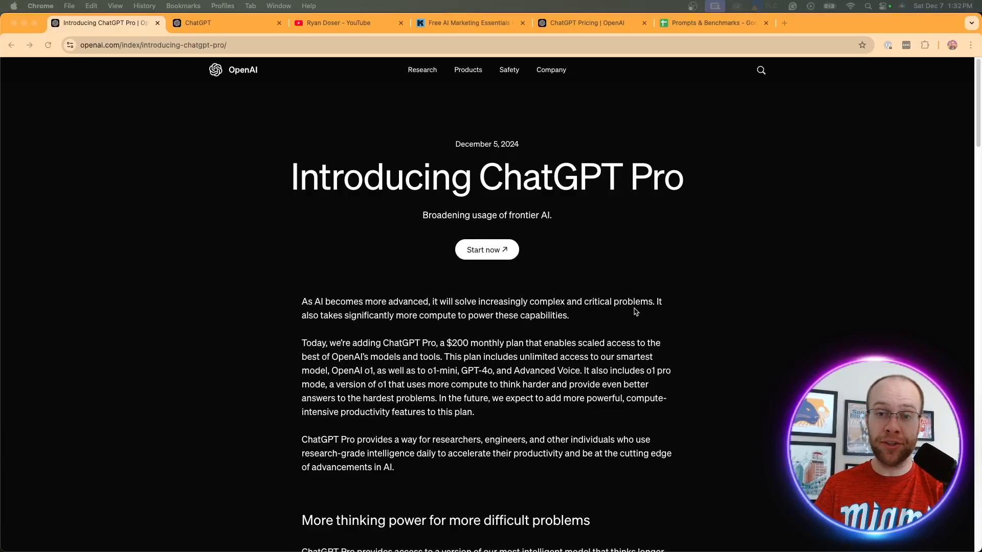
mouse_move(598, 254)
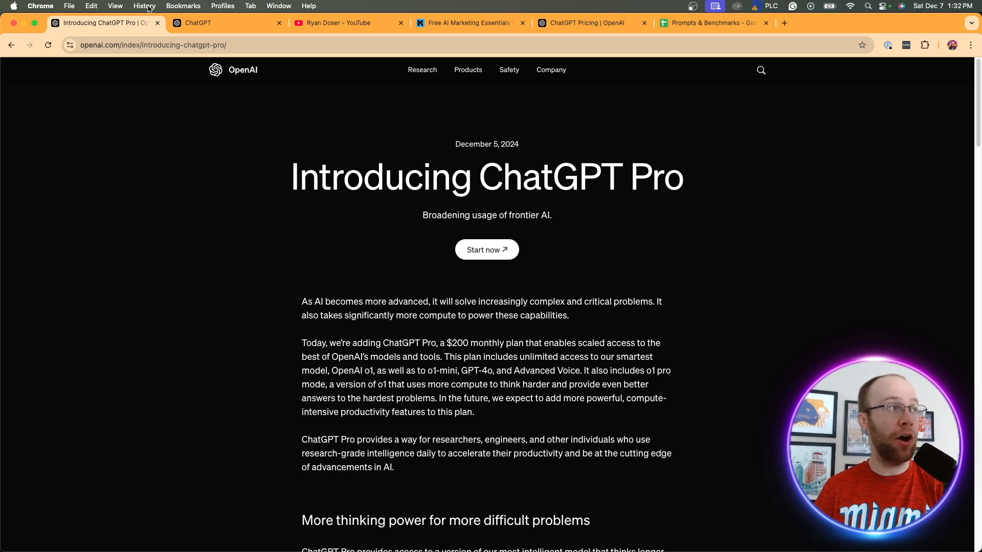
Check that o1 pro mode is selected in ChatGPT, then switch to Ryan Doser's YouTube channel
click(225, 23)
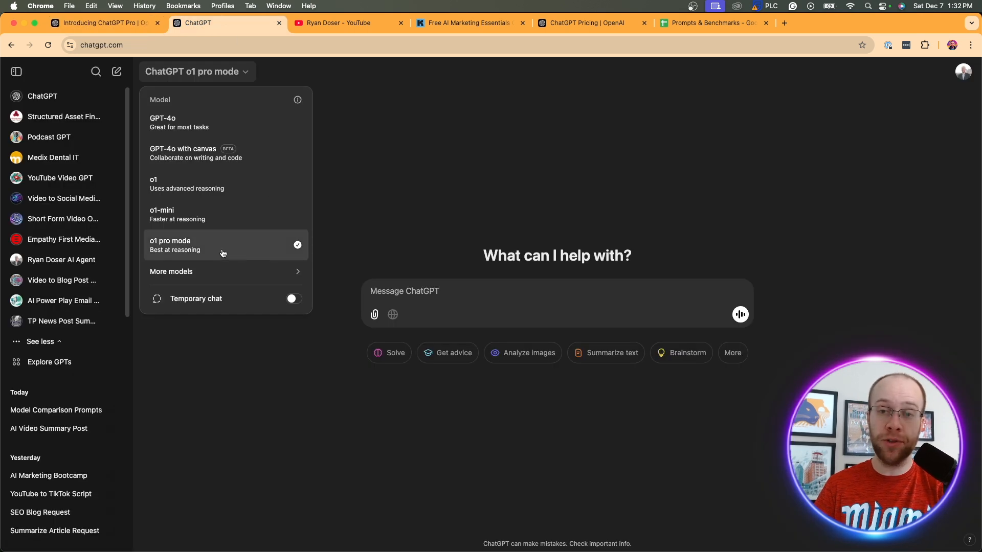
mouse_move(211, 245)
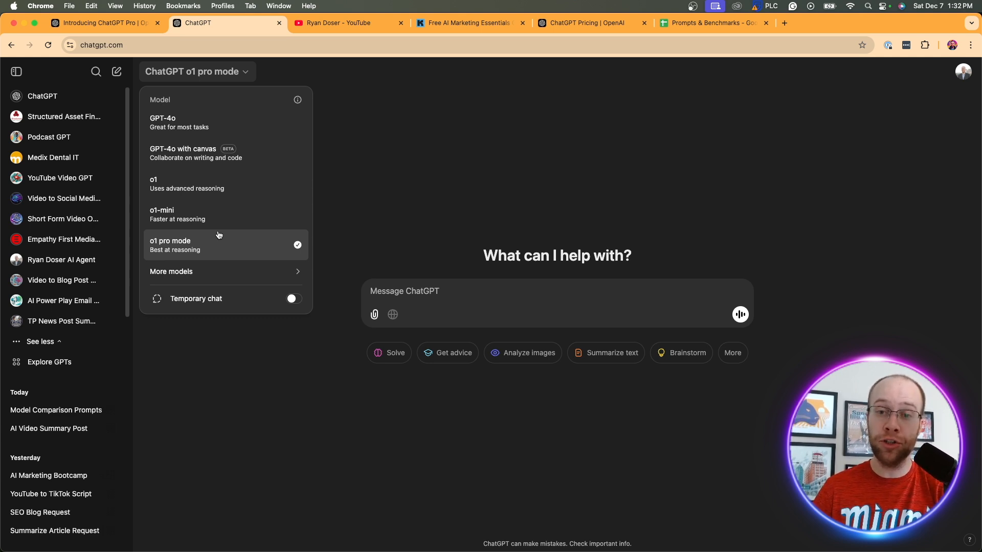
mouse_move(734, 157)
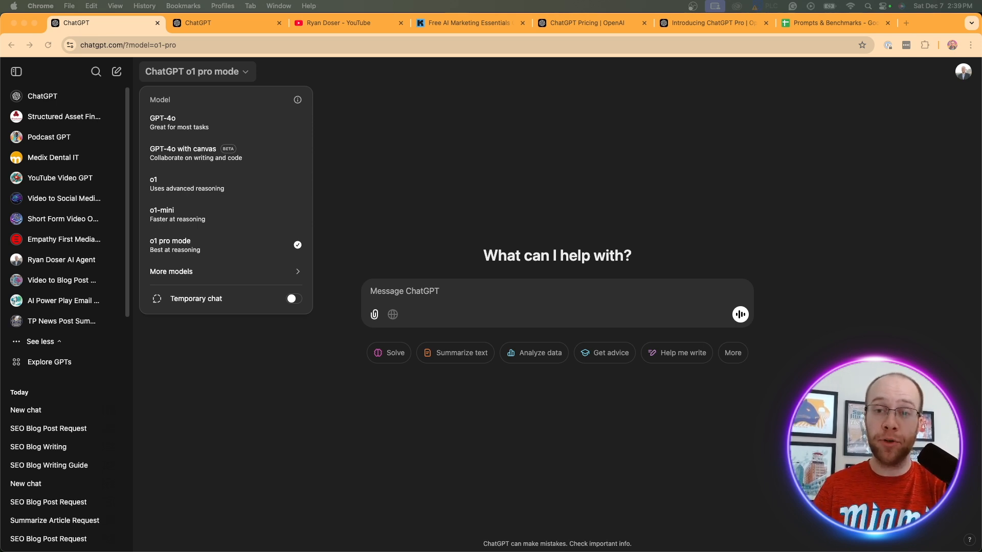
click(338, 23)
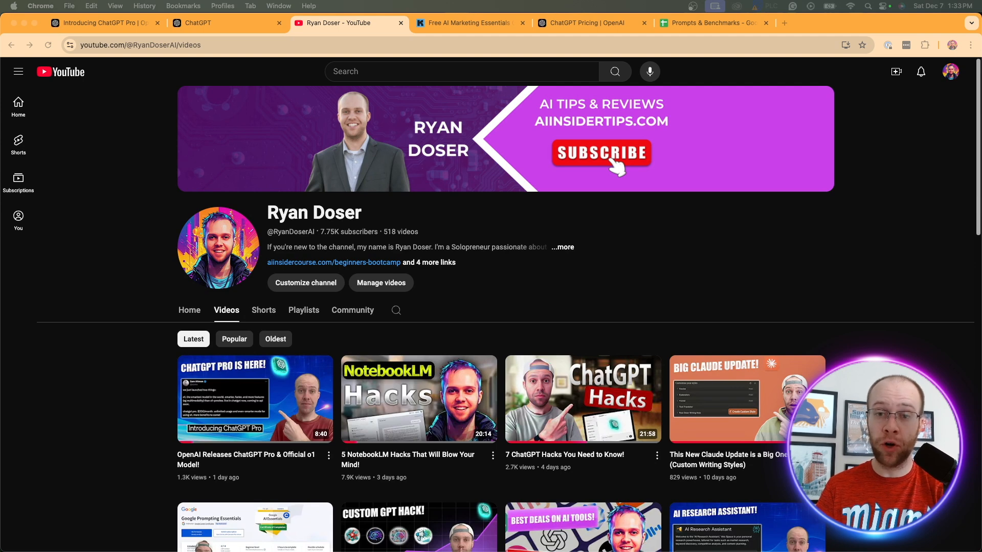
Show the free AI Marketing Essentials Guide signup form, then go back to the ChatGPT chat
click(467, 23)
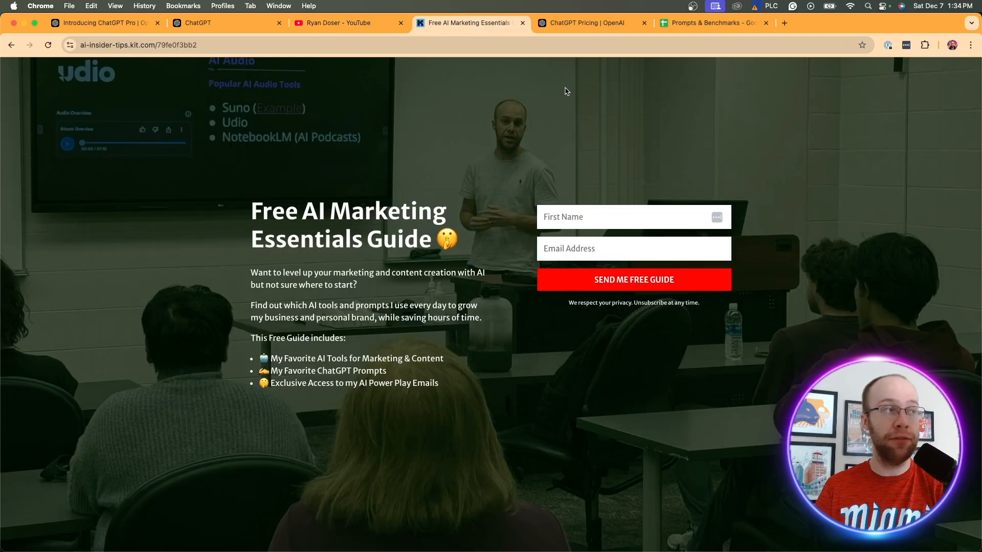
mouse_move(567, 178)
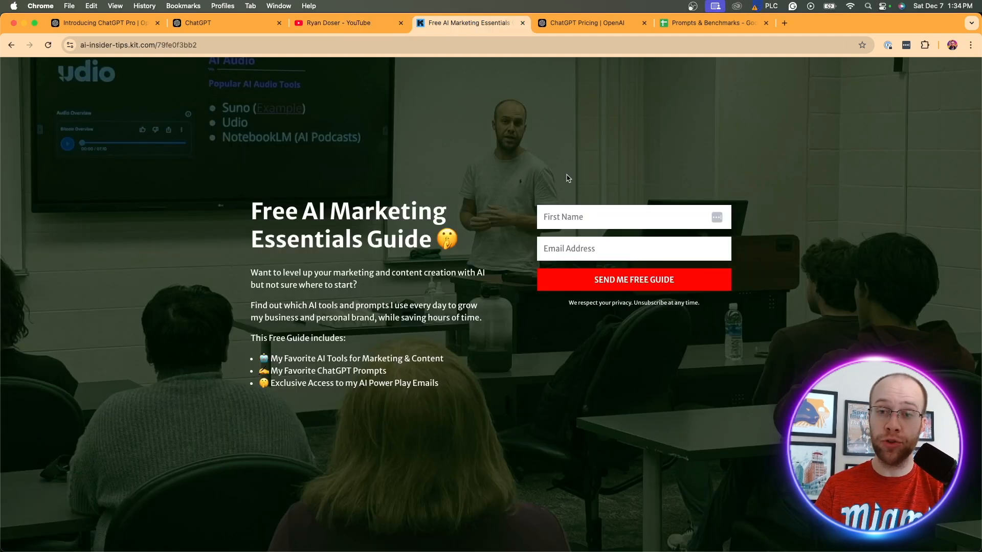
mouse_move(508, 151)
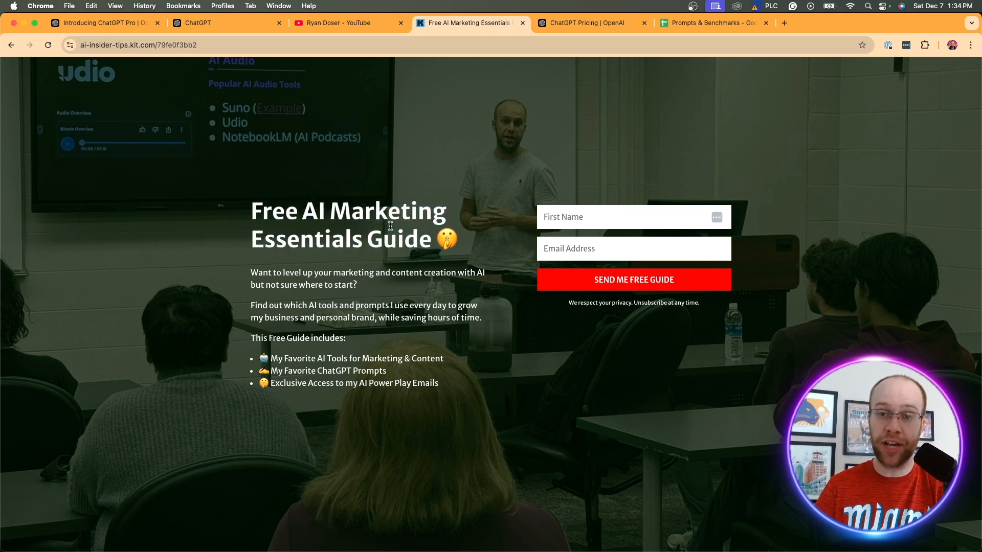
mouse_move(251, 86)
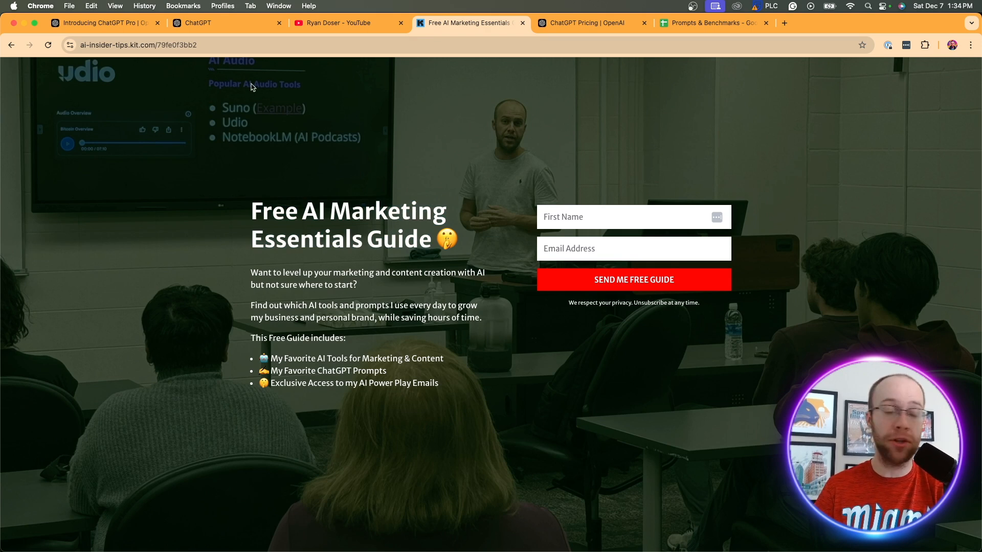
click(225, 23)
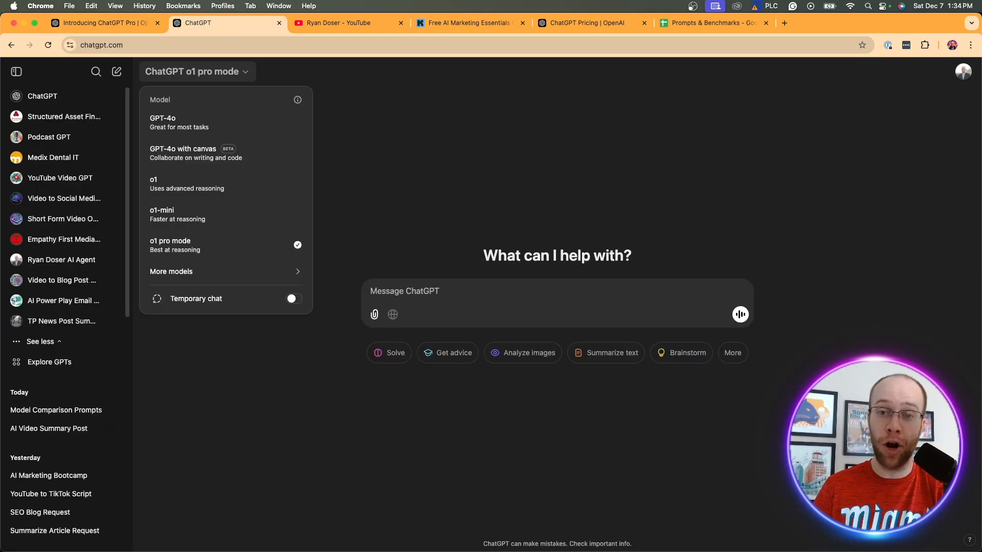
click(592, 22)
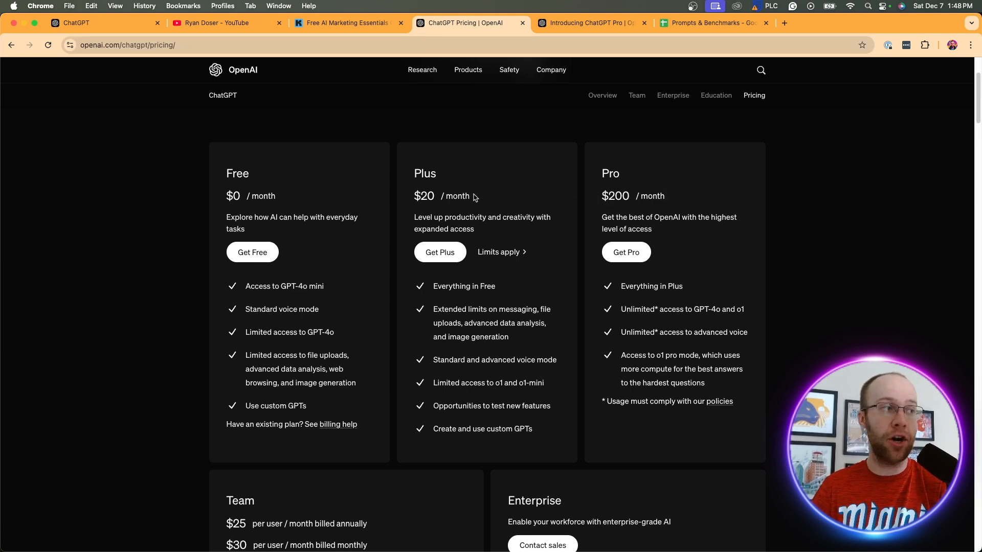
mouse_move(495, 204)
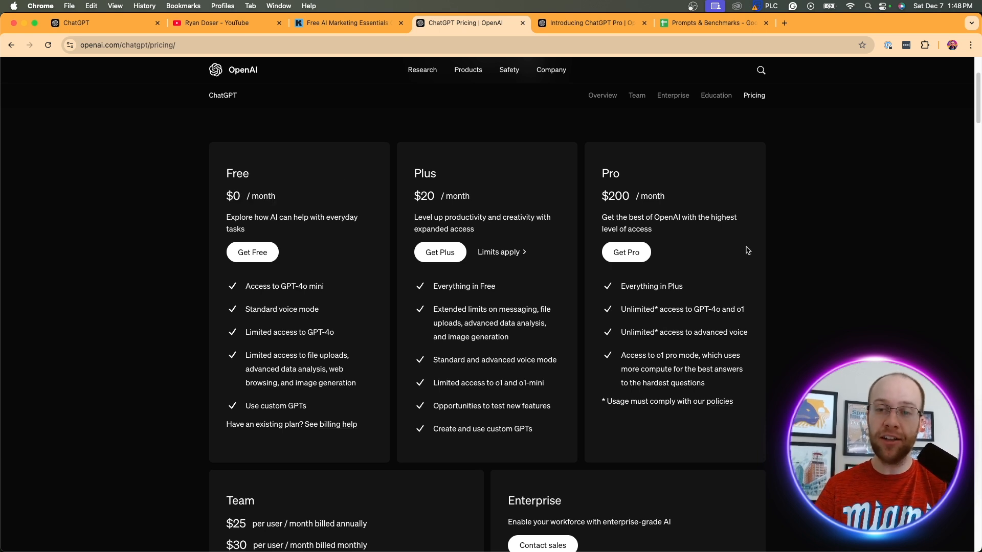
double_click(651, 286)
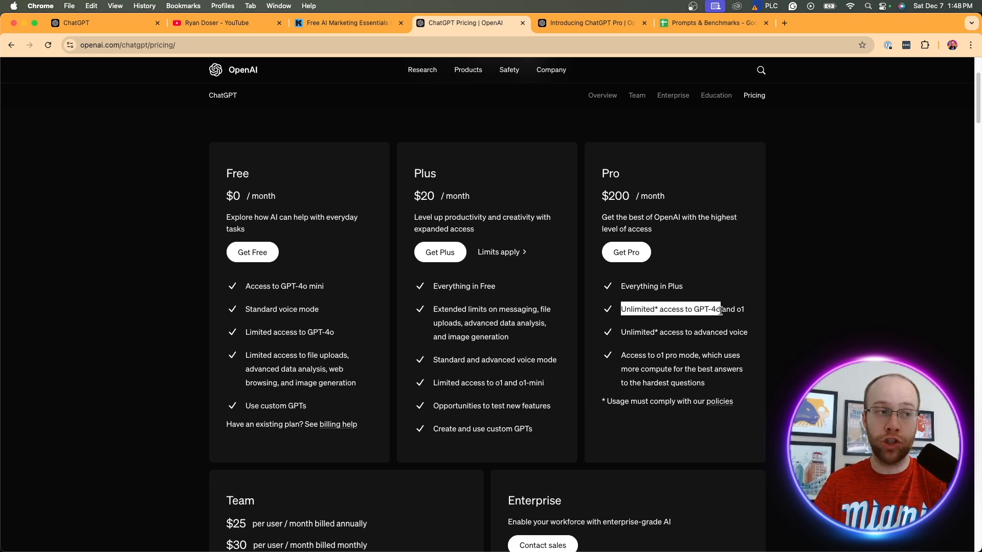
mouse_move(488, 360)
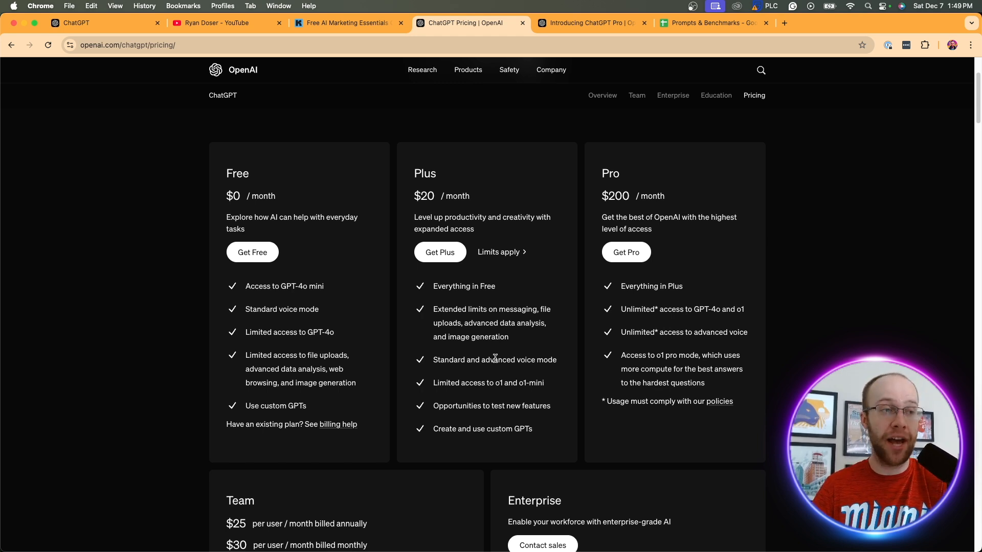
double_click(682, 310)
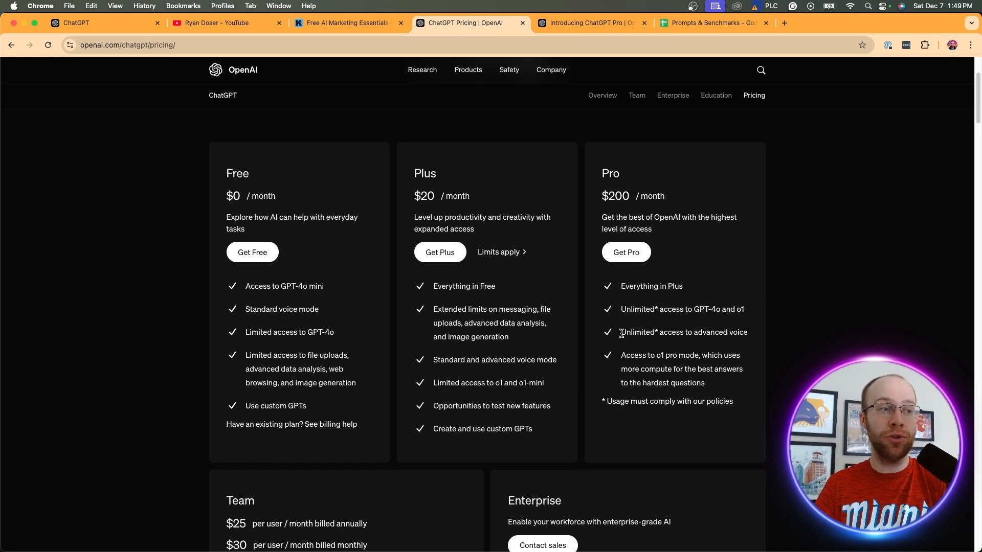
double_click(683, 332)
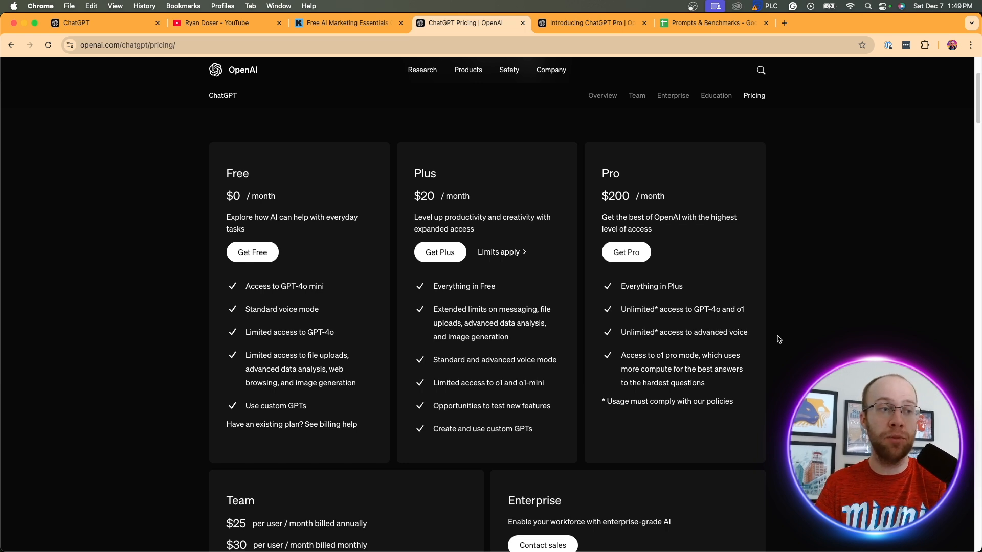
mouse_move(696, 330)
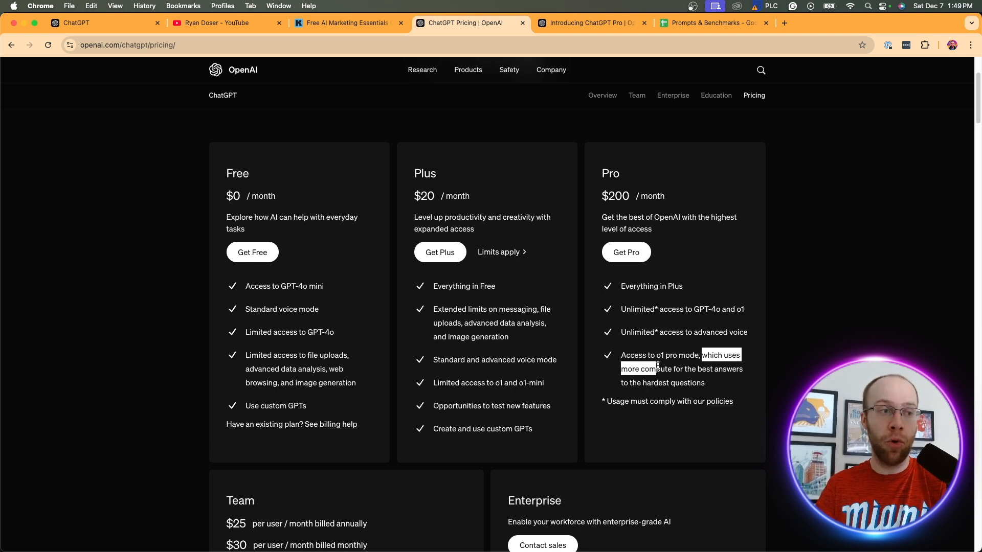
mouse_move(720, 382)
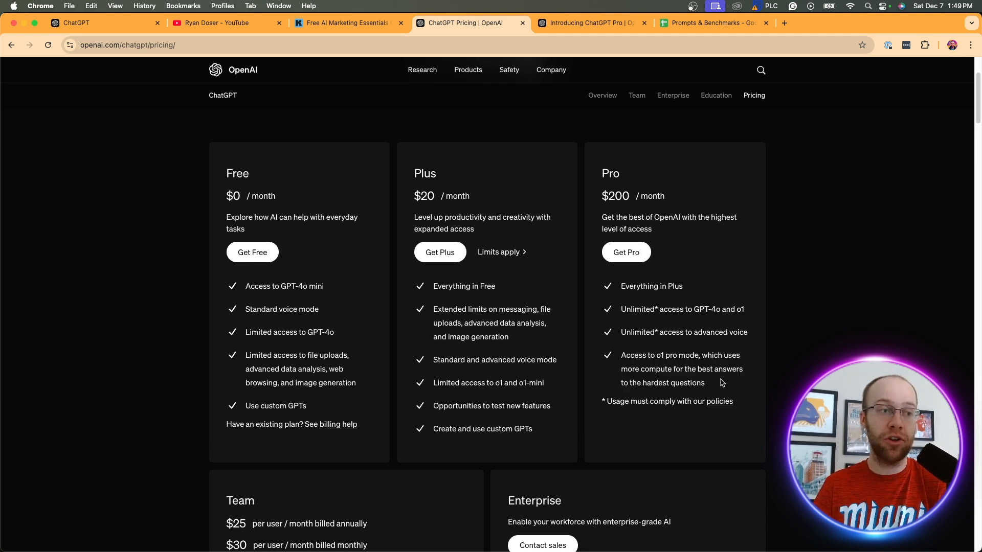
click(94, 22)
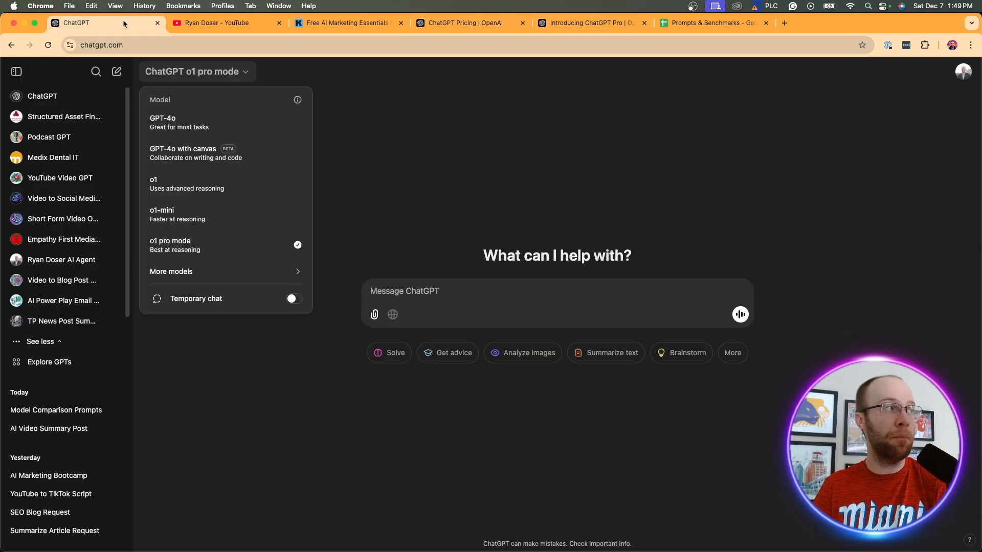
mouse_move(220, 245)
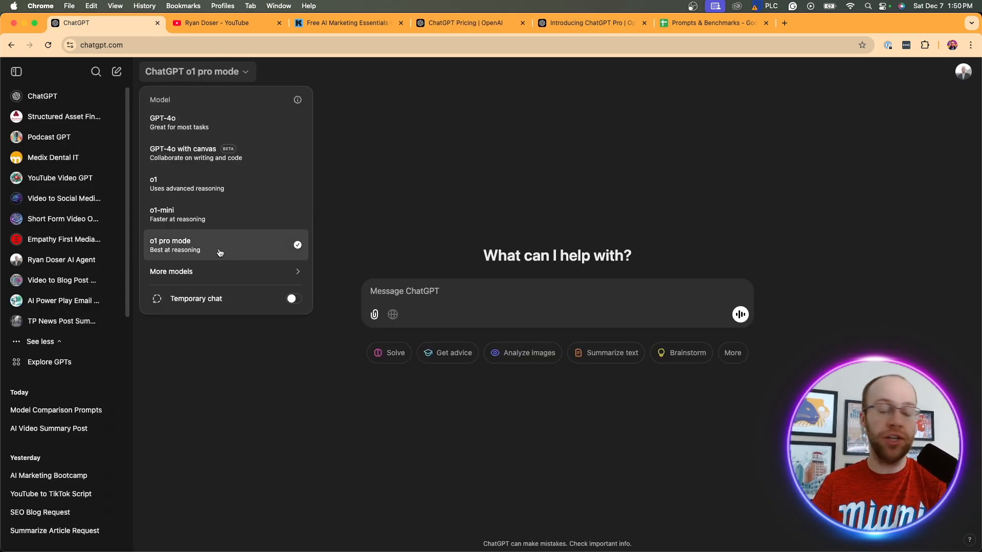
mouse_move(589, 22)
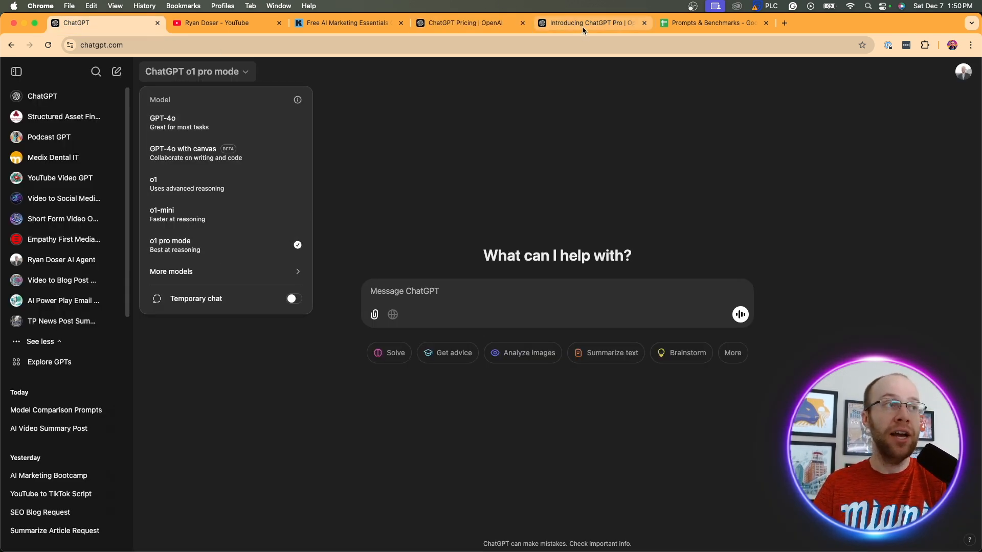
Scroll the Introducing ChatGPT Pro page through its math, coding and science benchmark charts
click(589, 23)
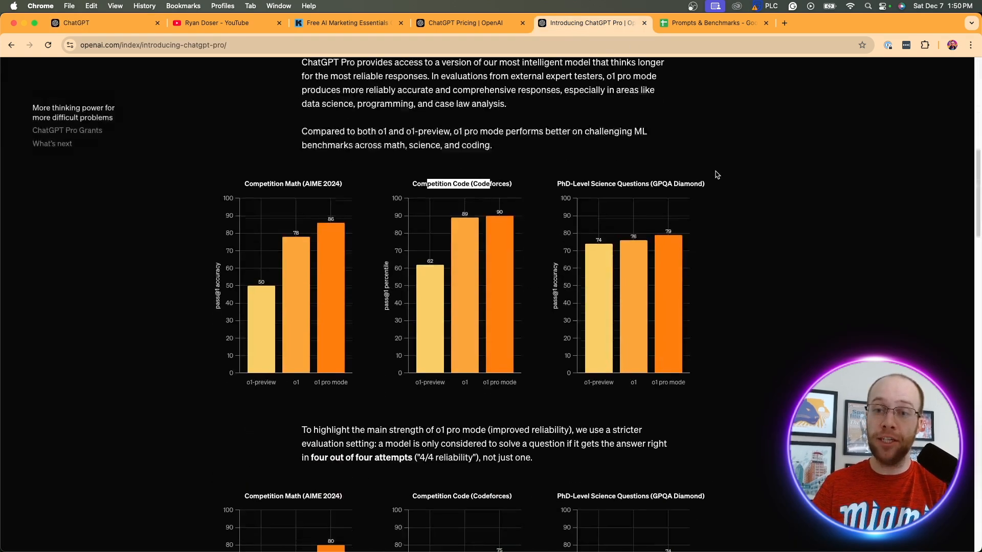
scroll(down, 3)
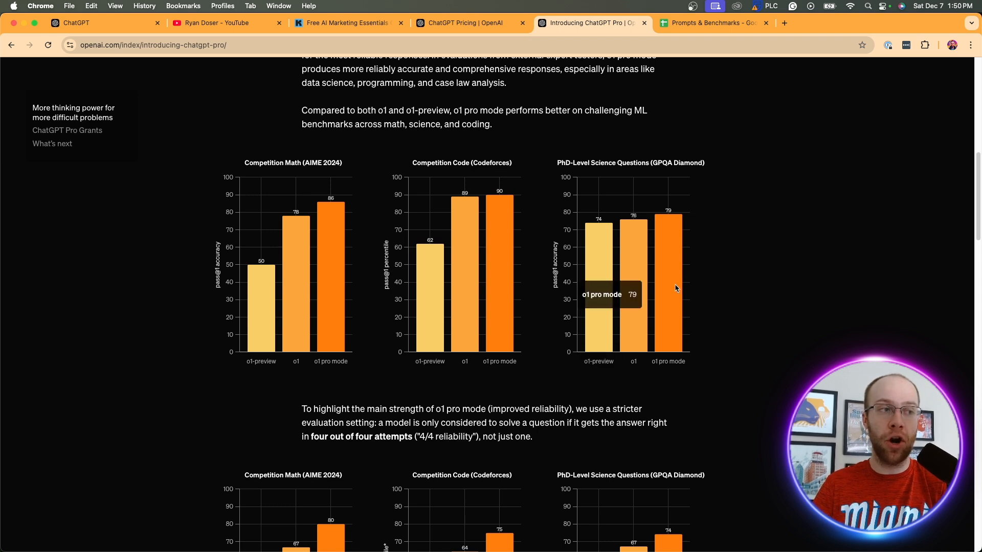
mouse_move(727, 262)
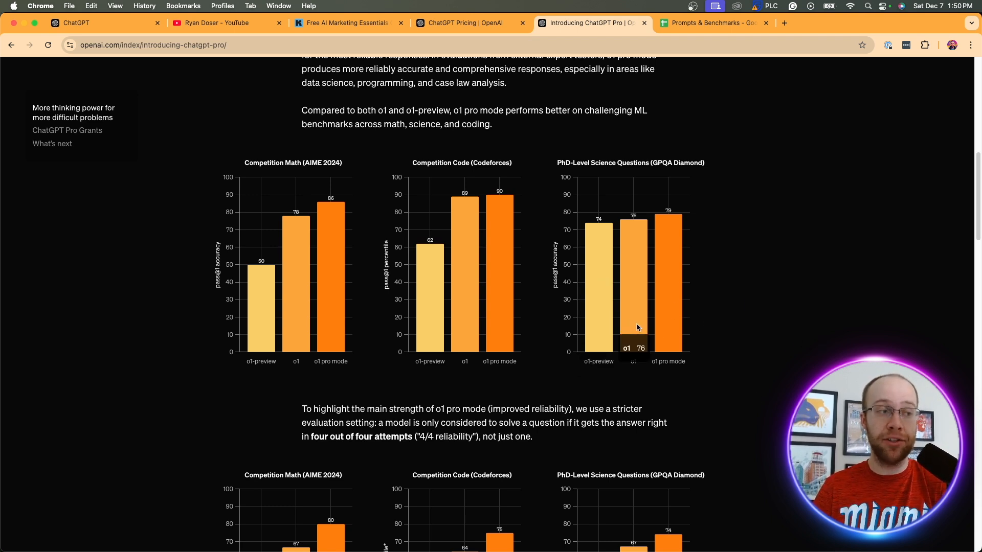
mouse_move(597, 323)
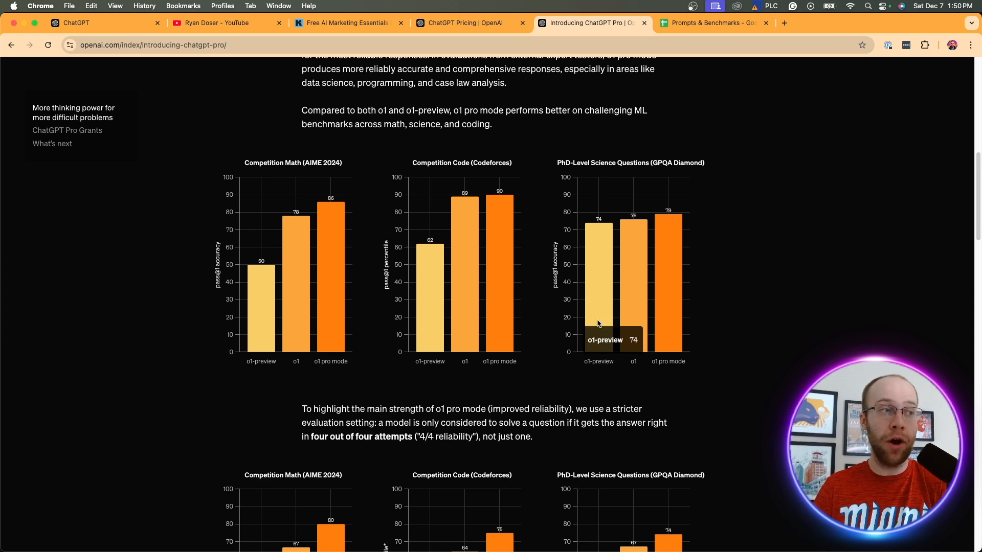
mouse_move(651, 162)
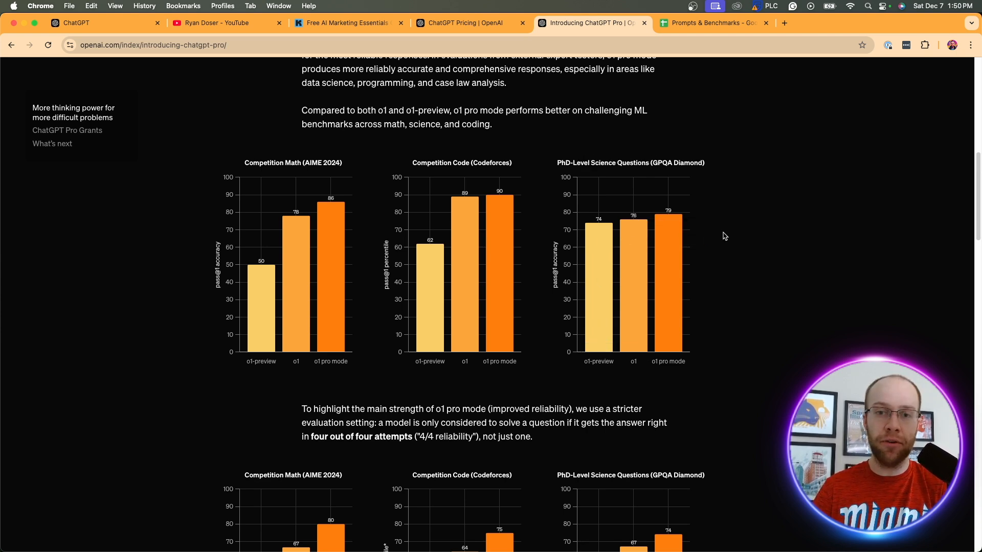
mouse_move(499, 219)
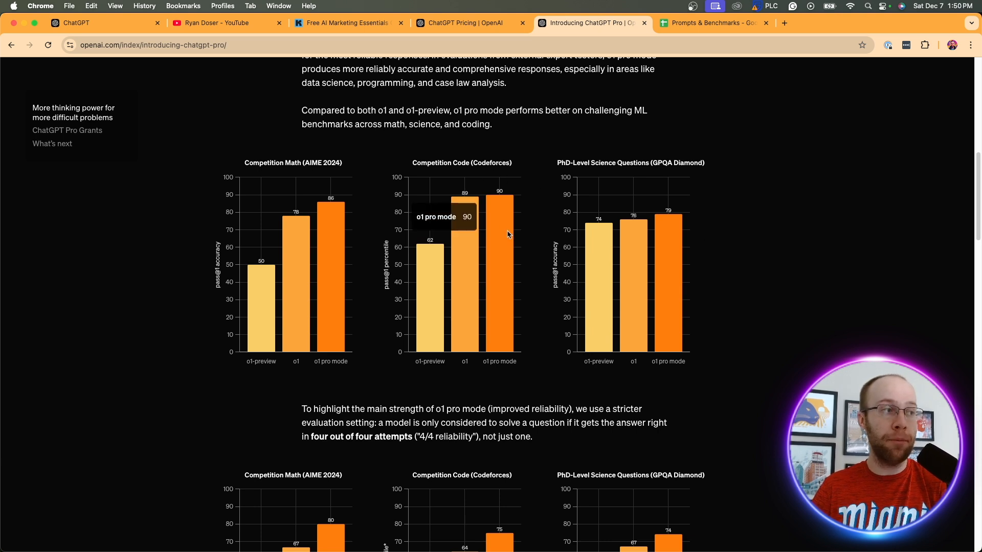
mouse_move(459, 162)
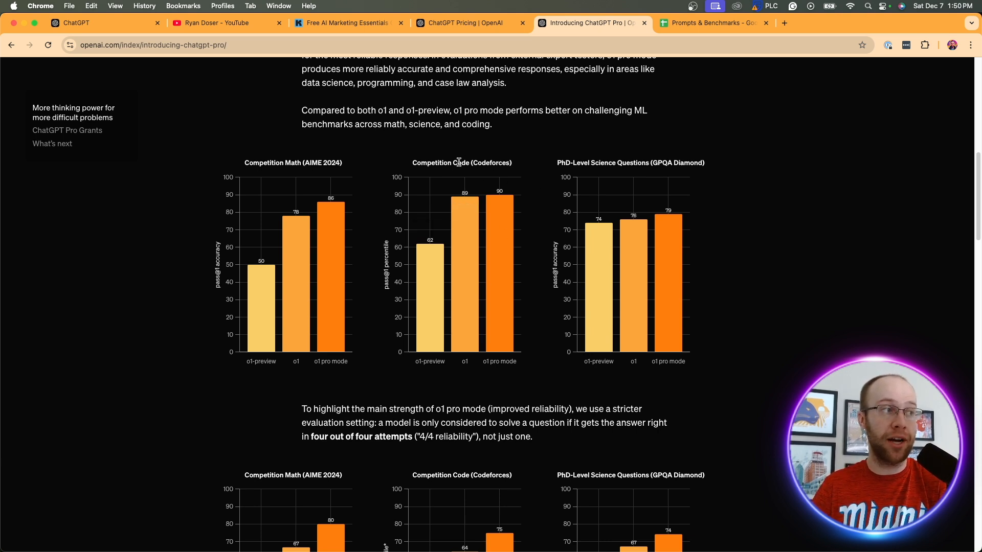
mouse_move(526, 193)
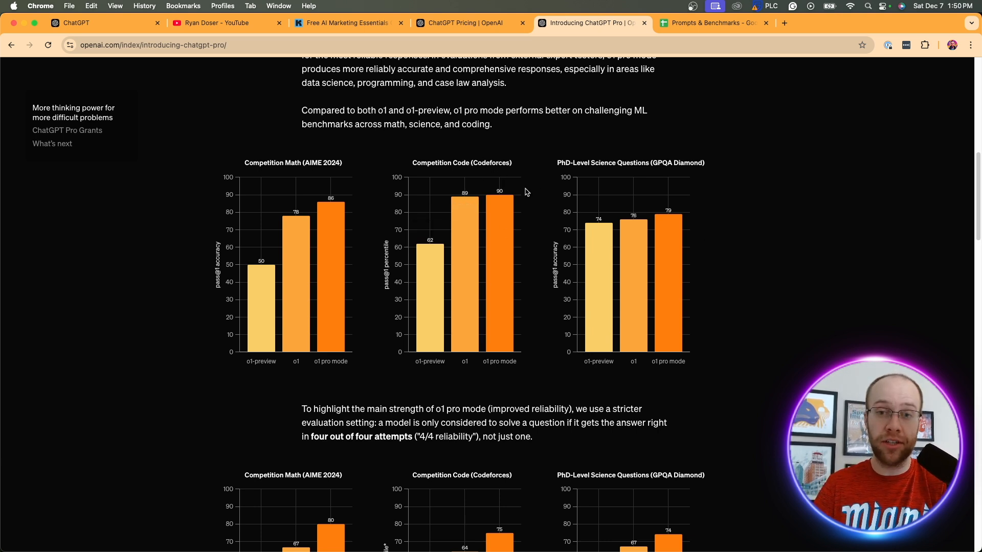
mouse_move(463, 320)
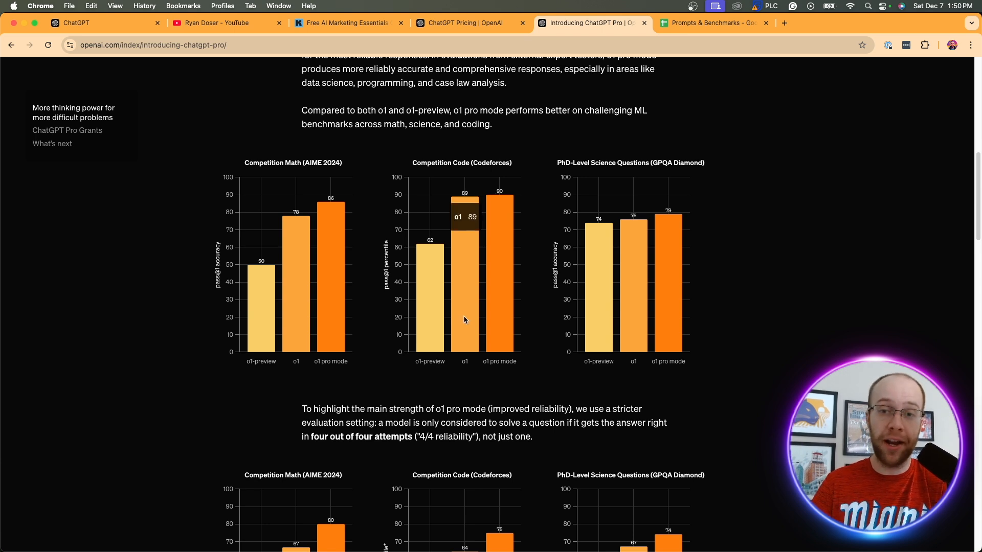
mouse_move(286, 159)
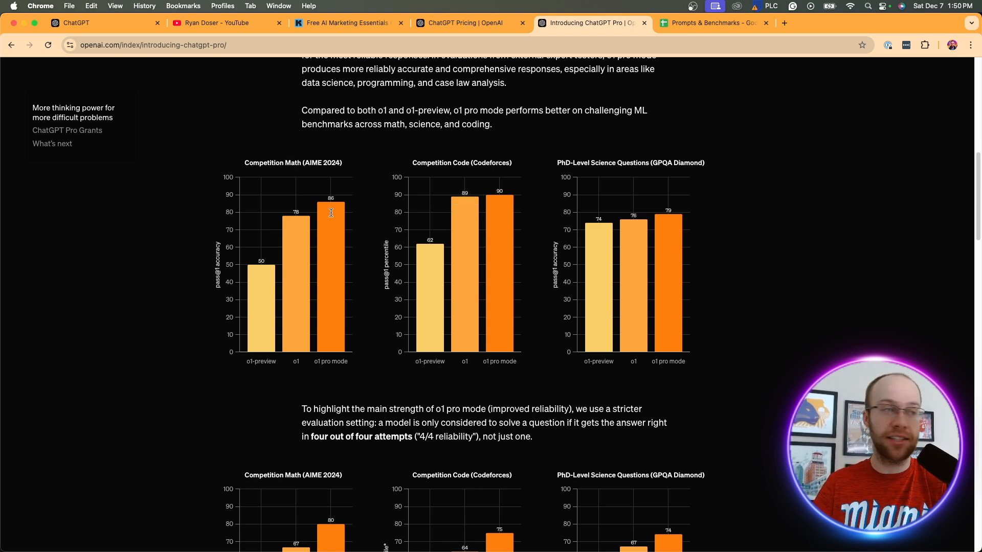
mouse_move(346, 189)
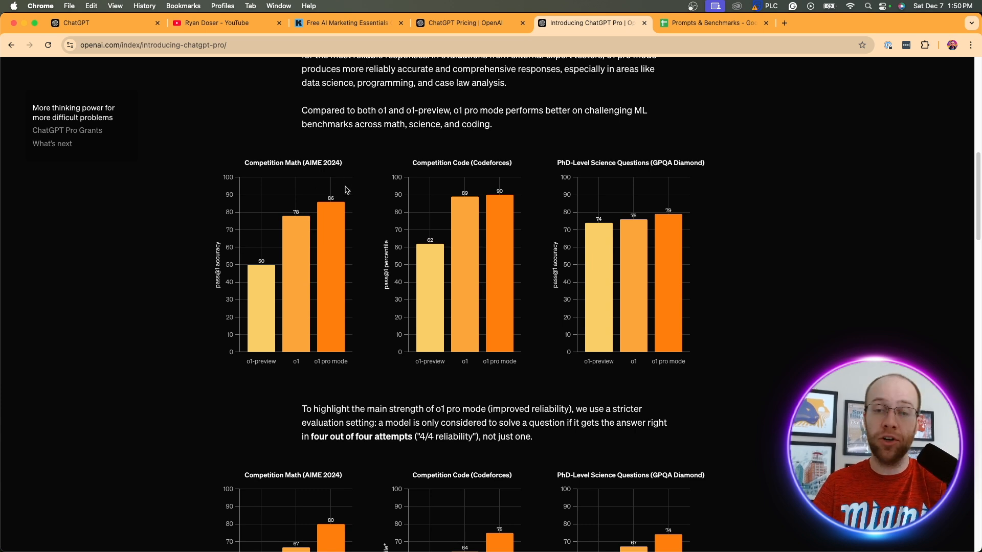
mouse_move(361, 170)
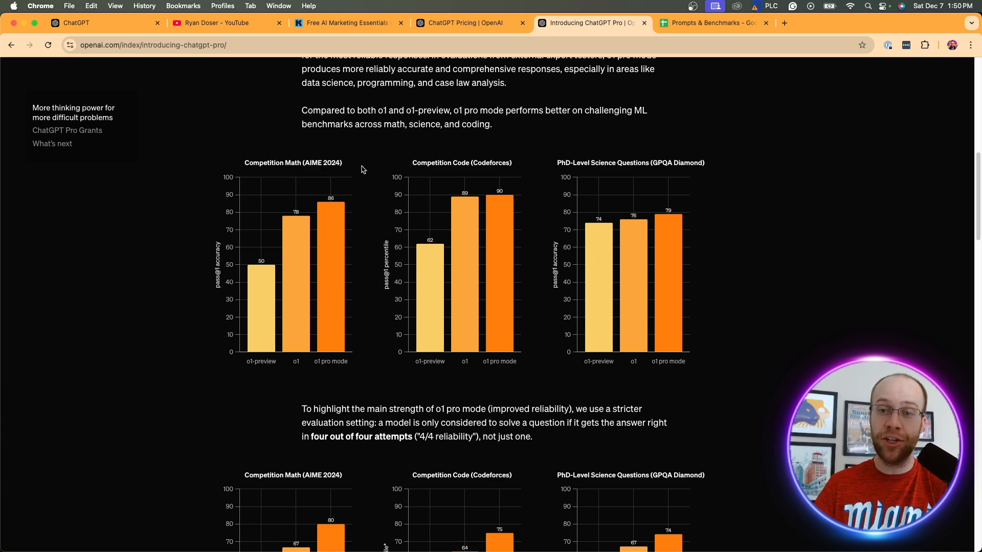
mouse_move(318, 202)
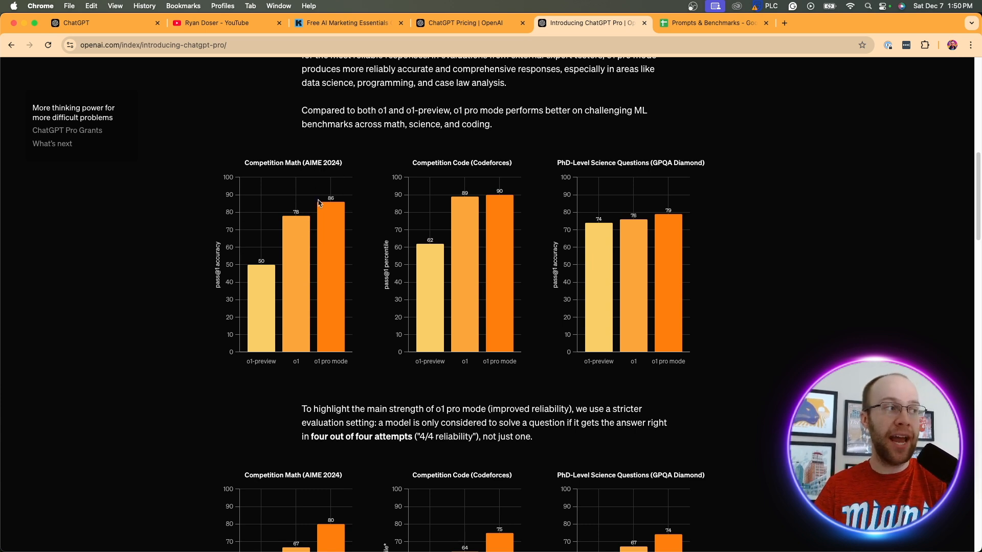
mouse_move(424, 222)
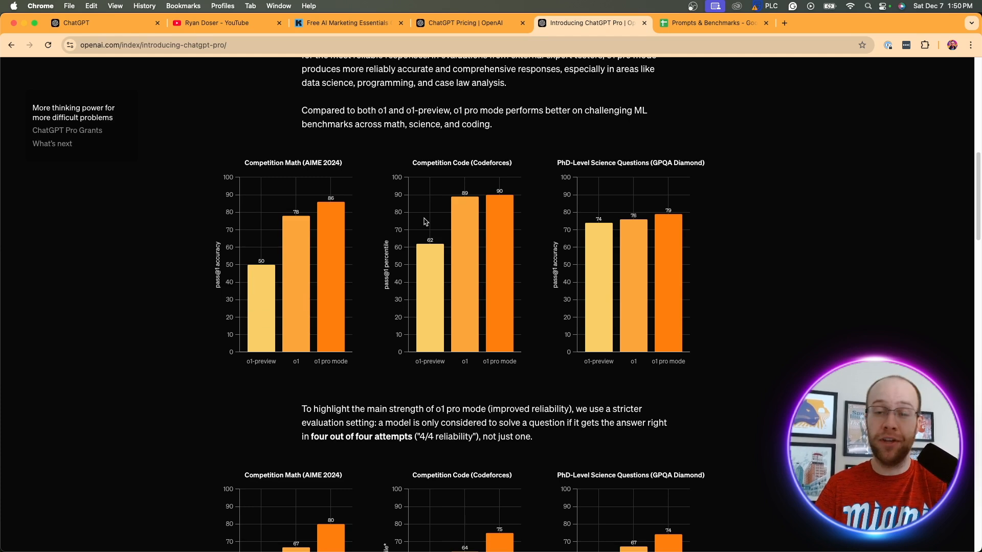
scroll(down, 3)
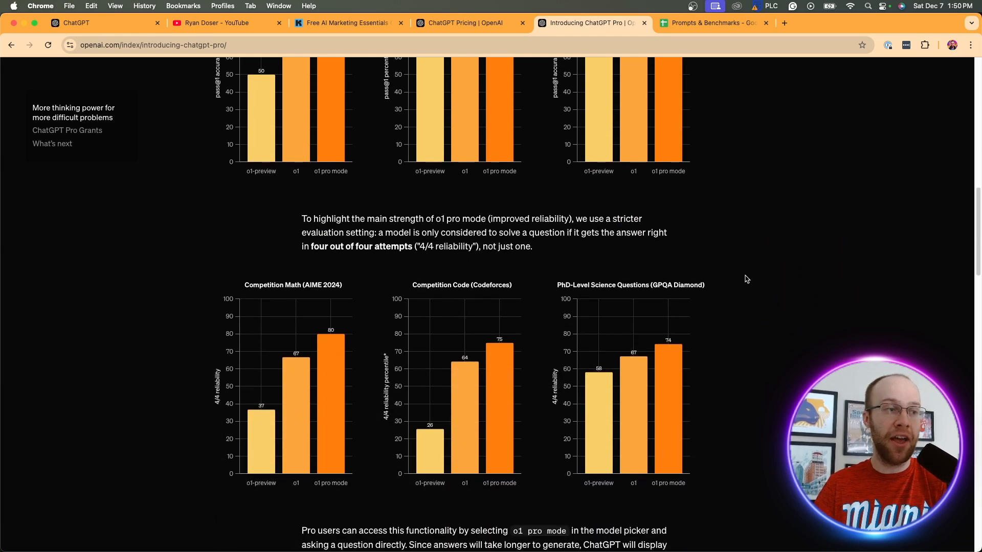
scroll(down, 3)
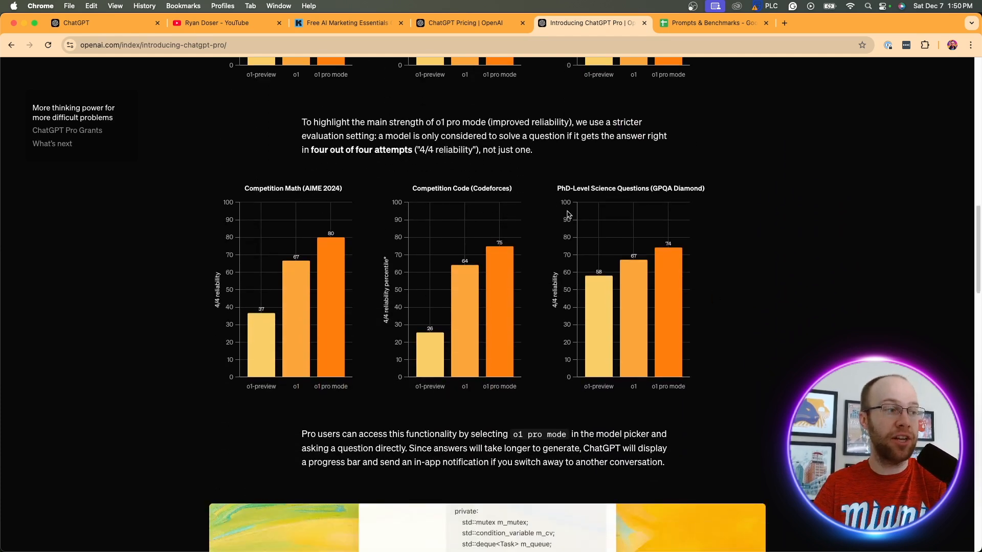
scroll(down, 3)
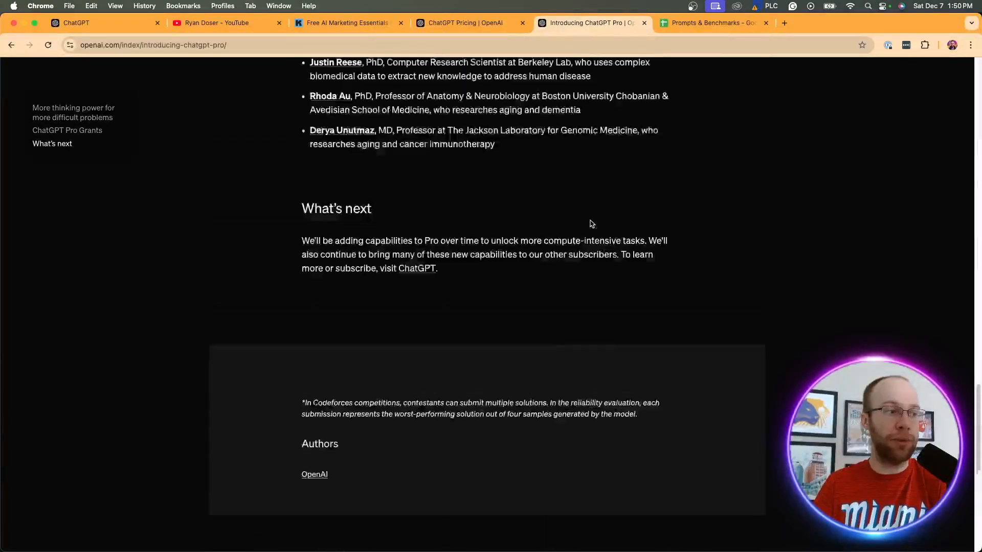
scroll(up, 3)
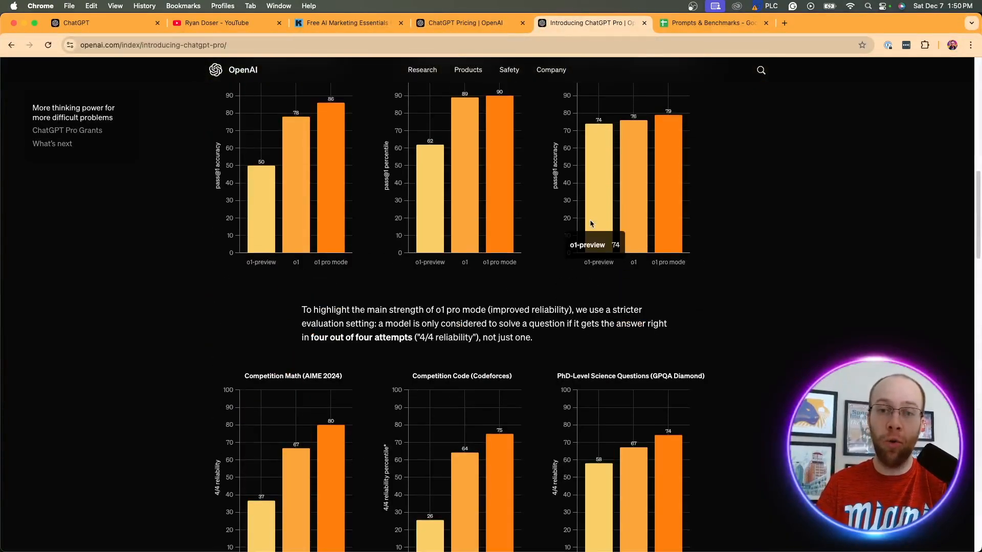
scroll(up, 3)
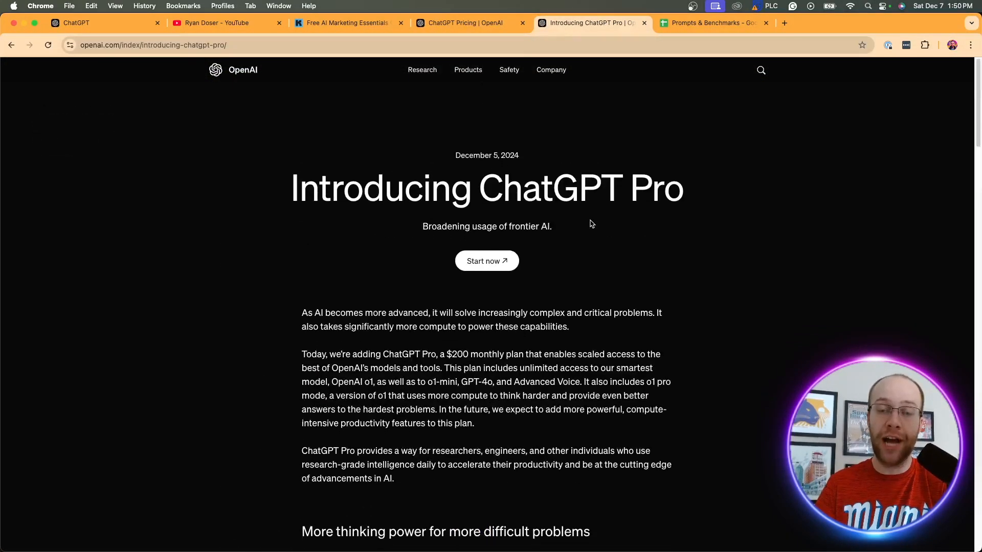
click(466, 22)
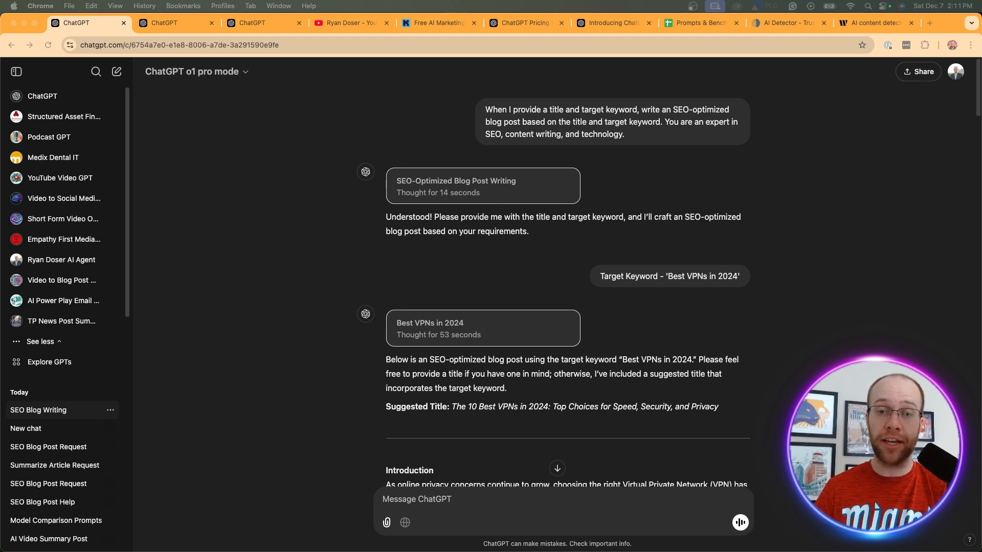
Read the 'Best VPNs in 2024' post and its 'Thought for' boxes in the SEO Blog Writing chat
click(175, 22)
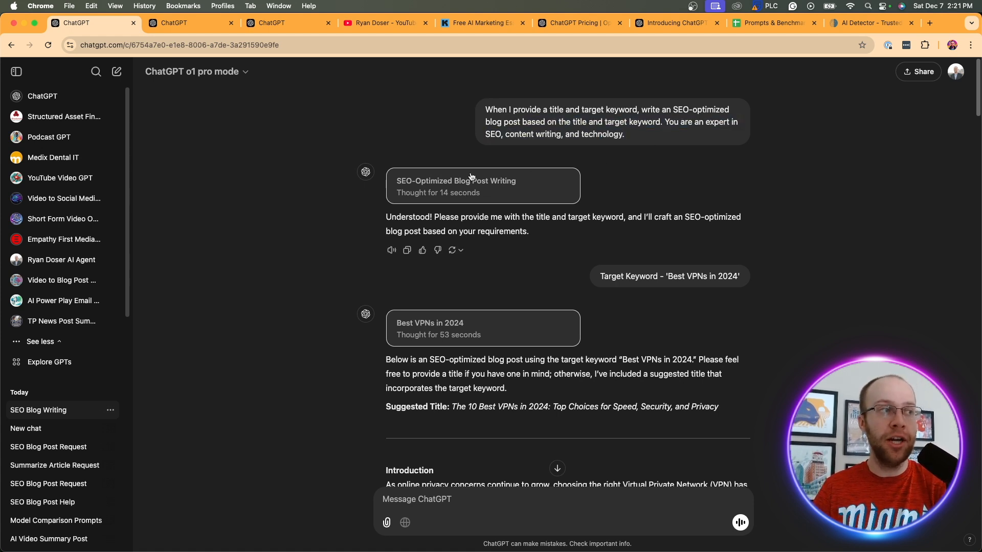
mouse_move(471, 183)
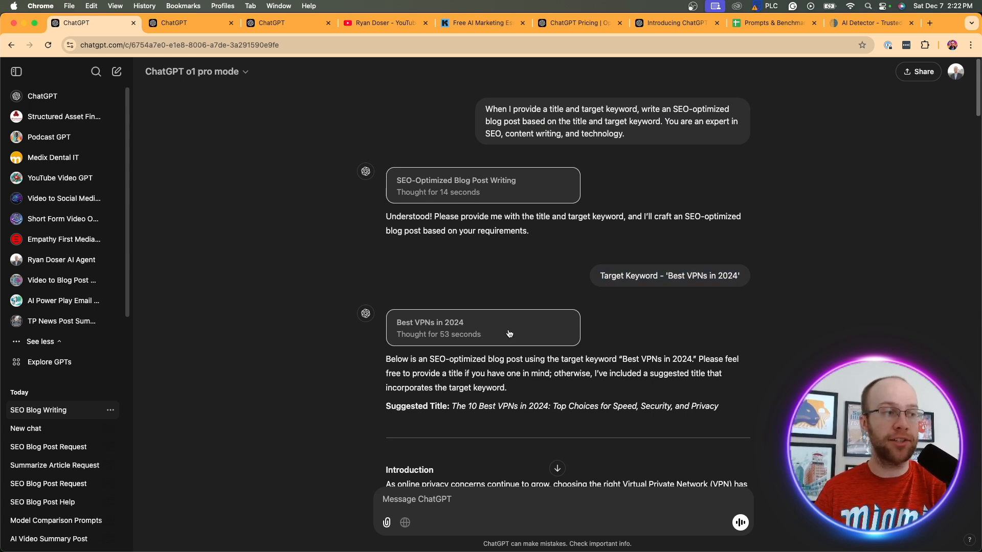
scroll(down, 3)
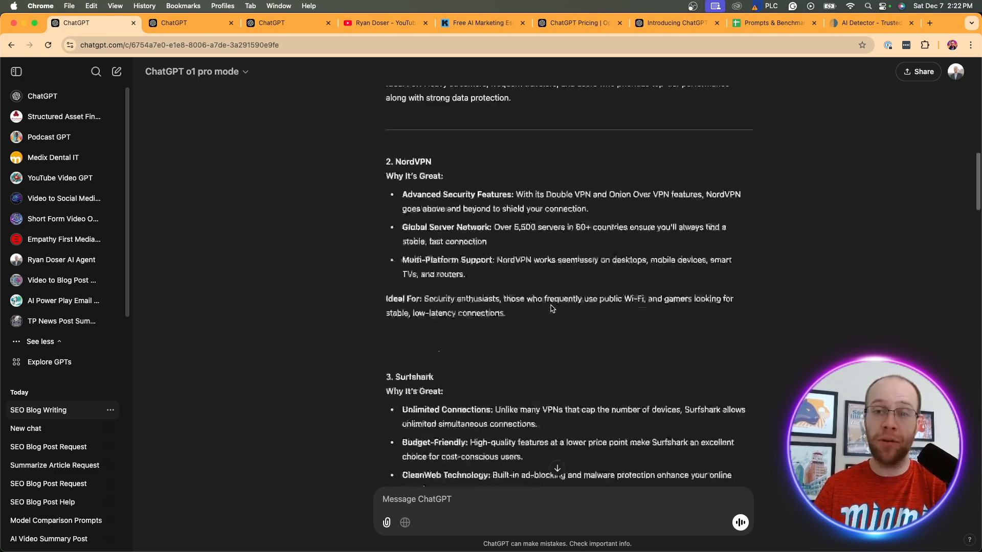
scroll(up, 3)
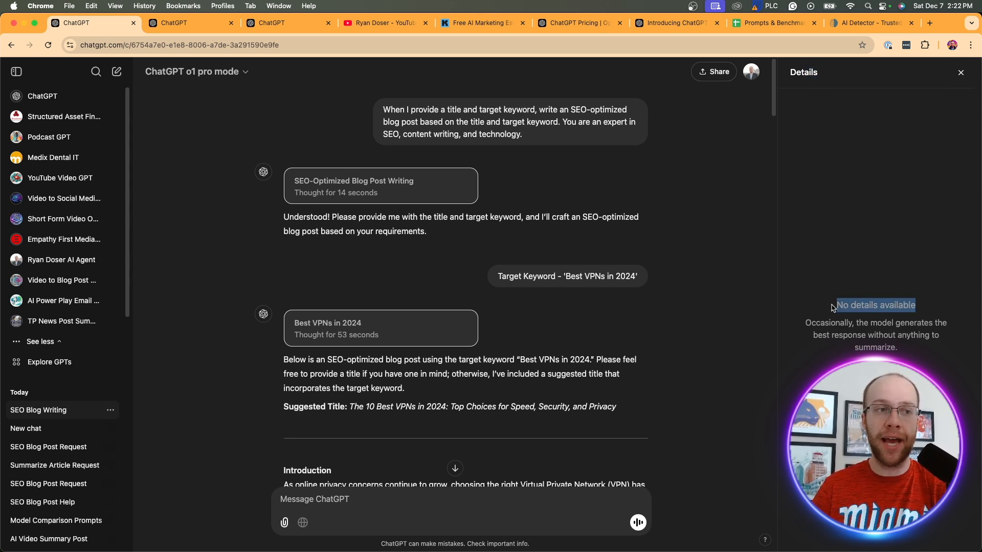
mouse_move(831, 279)
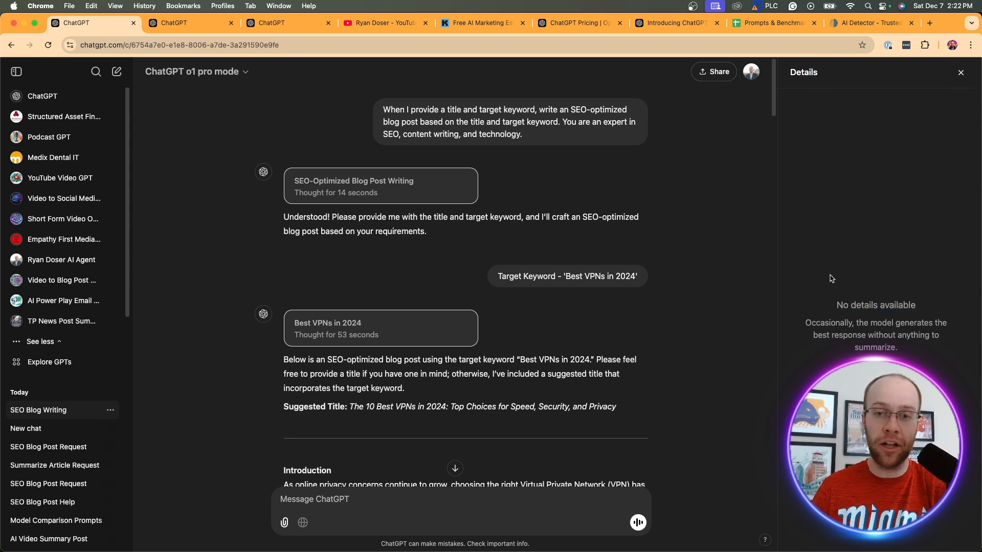
mouse_move(442, 119)
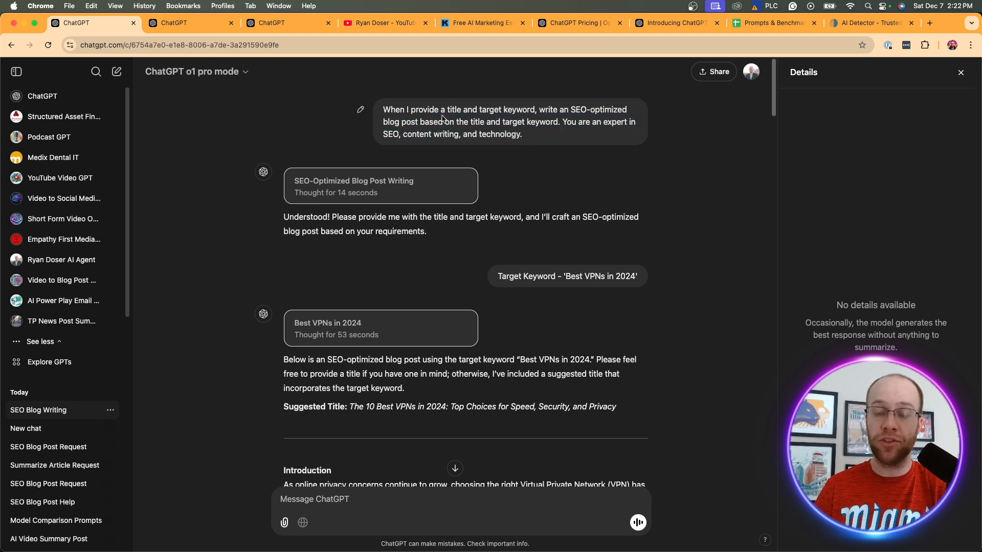
mouse_move(593, 257)
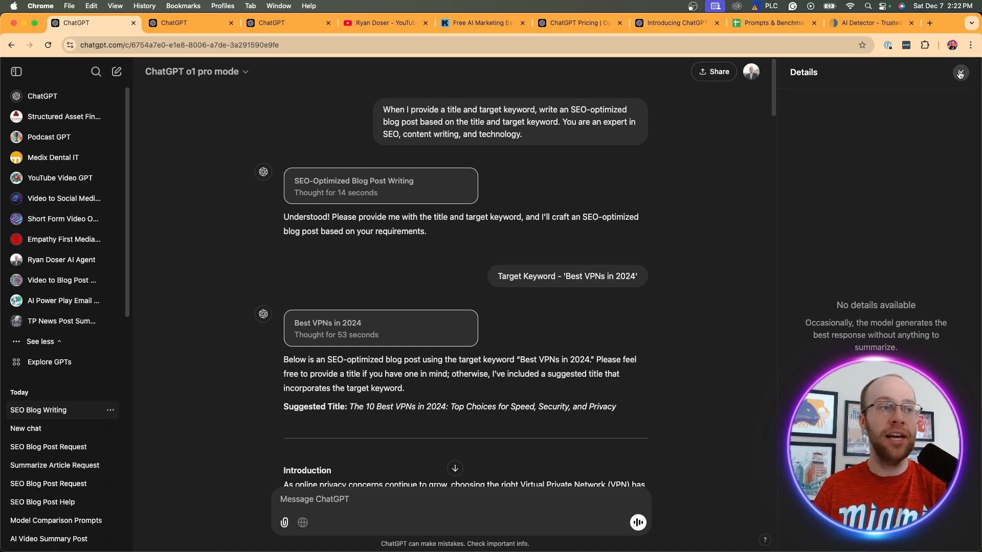
Close the Details panel and scroll the VPN post down to its buying guide and Conclusion
click(960, 74)
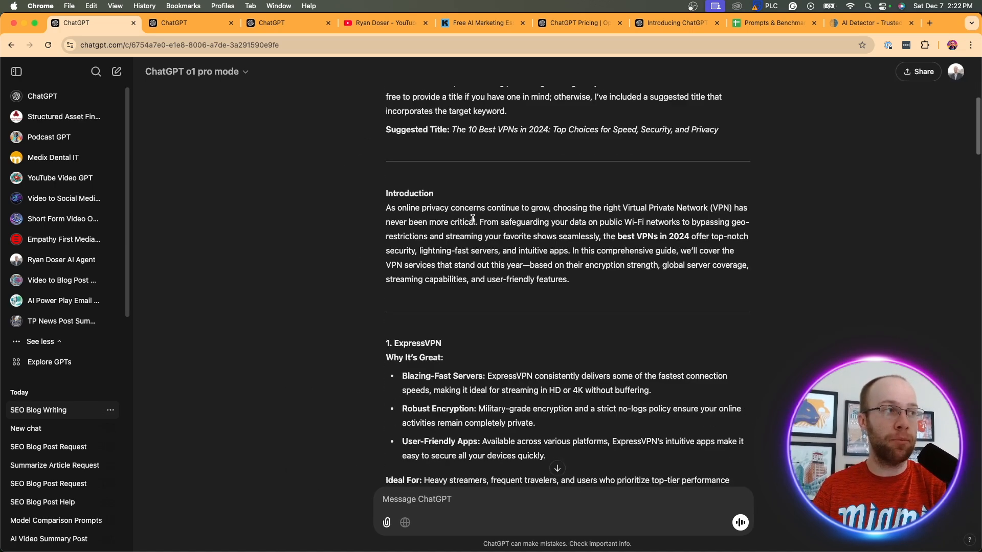
scroll(up, 3)
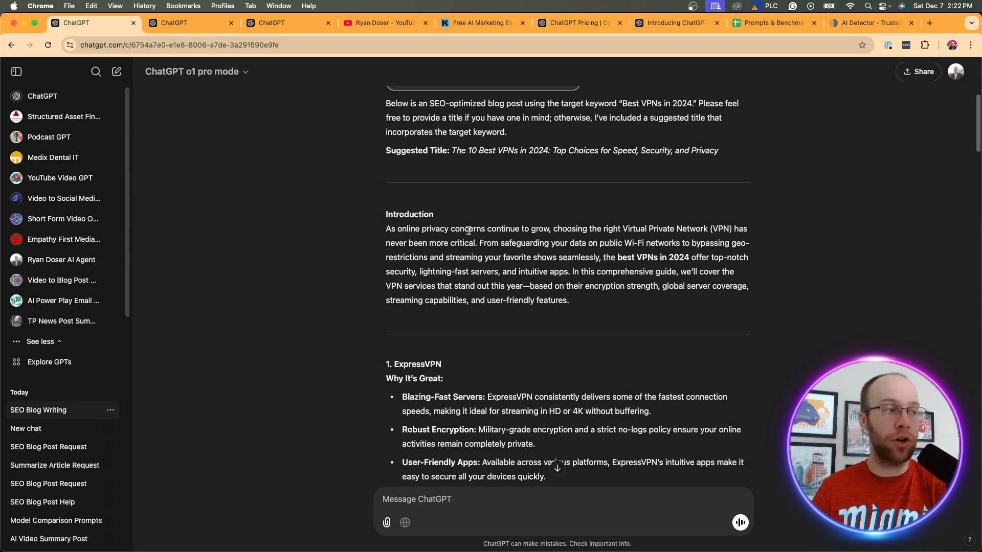
scroll(down, 3)
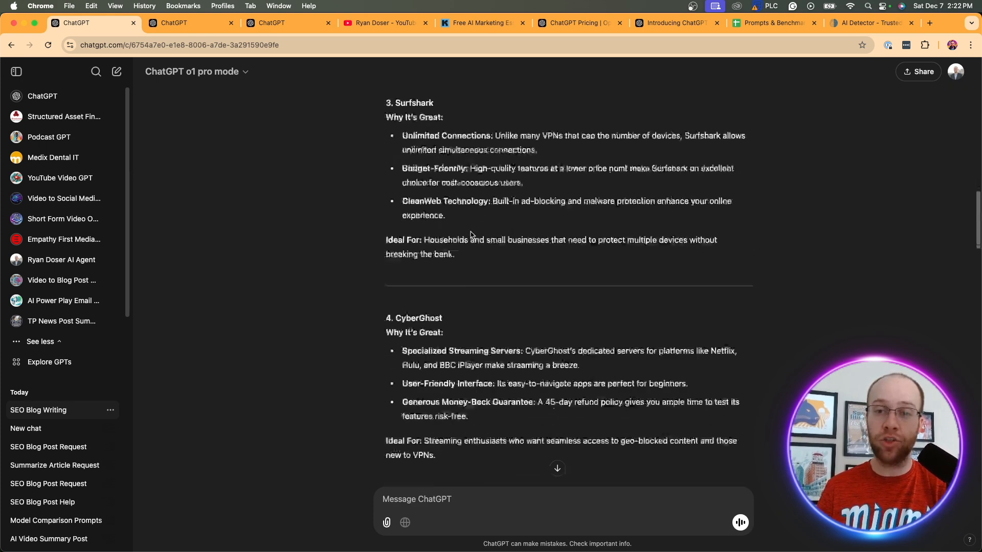
scroll(down, 3)
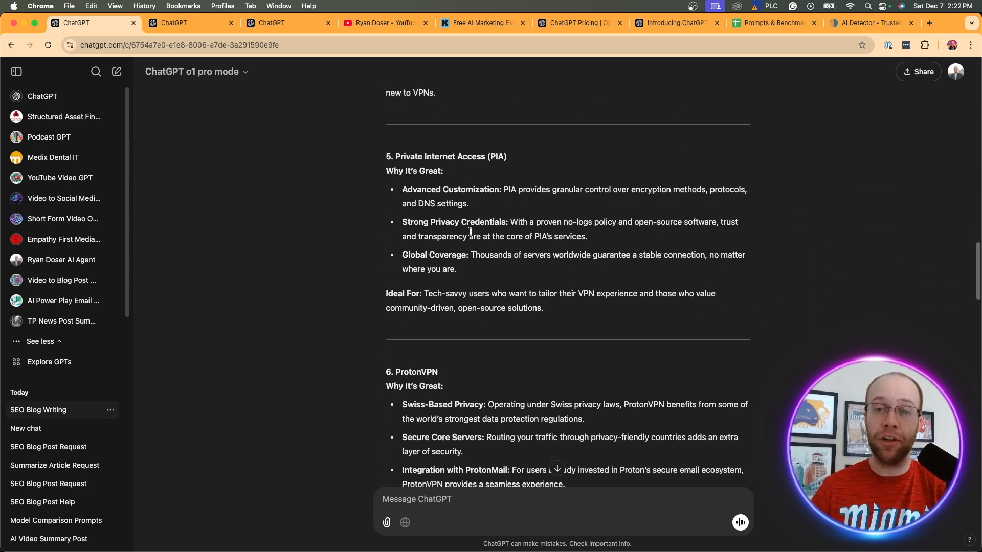
scroll(down, 3)
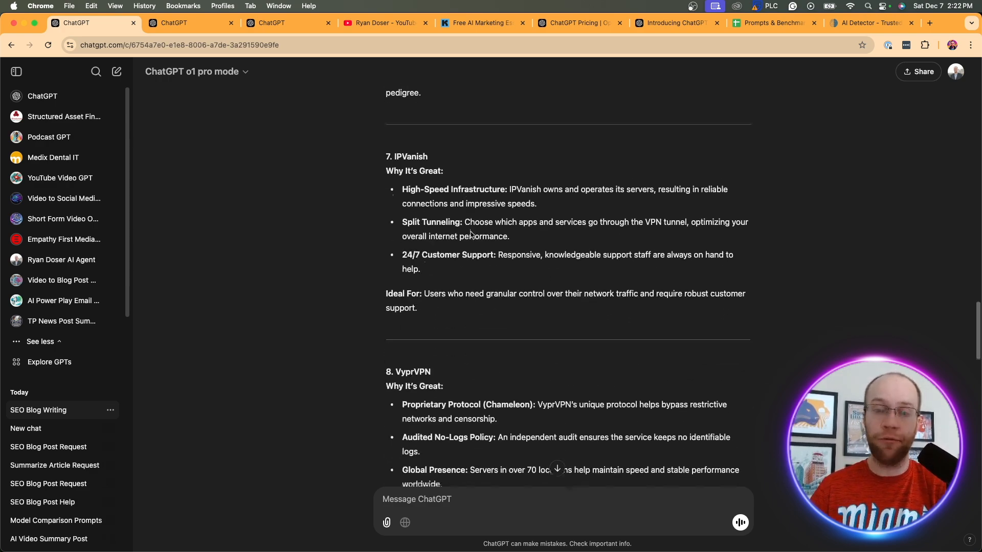
scroll(down, 3)
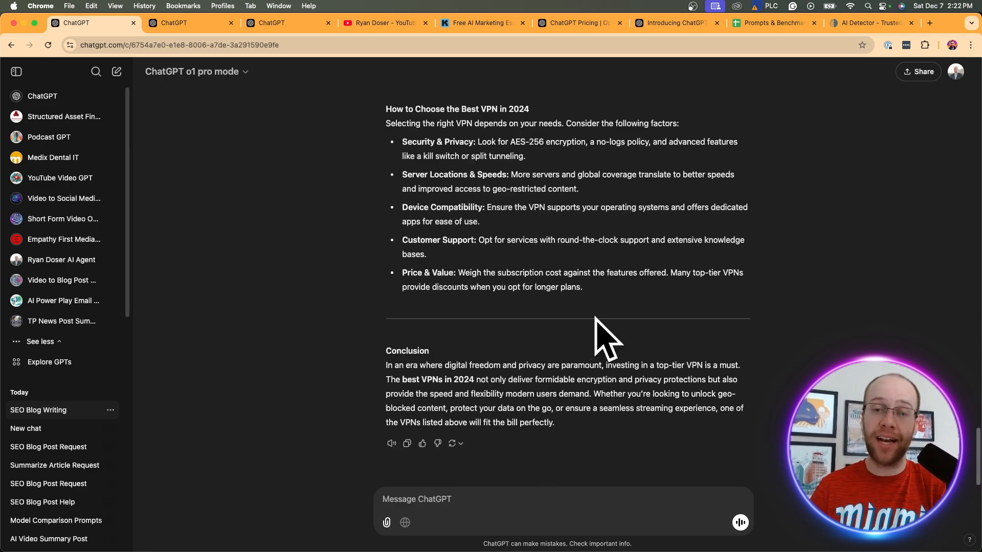
mouse_move(616, 251)
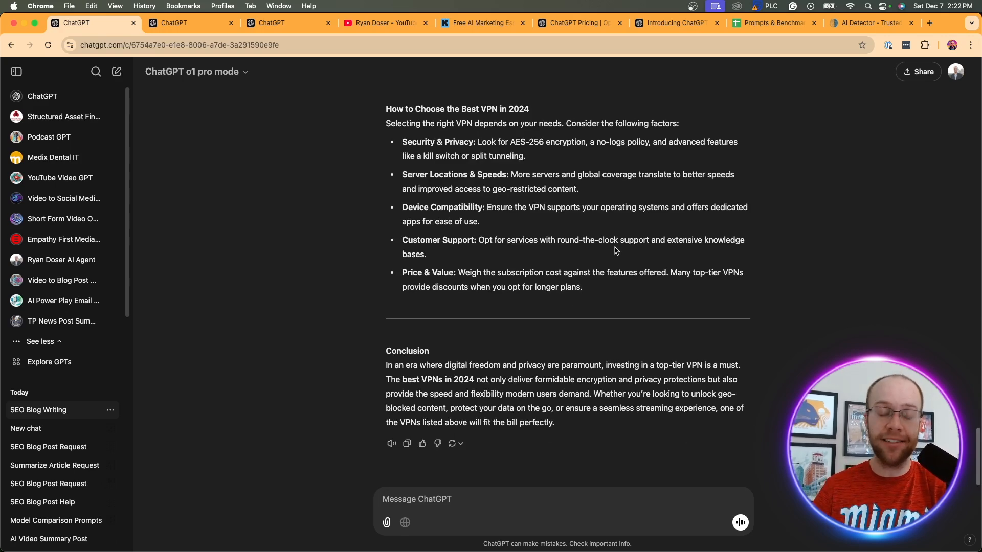
Check the o1 VPN post in ZeroGPT and view its 73.3% AI/GPT-generated verdict
click(867, 23)
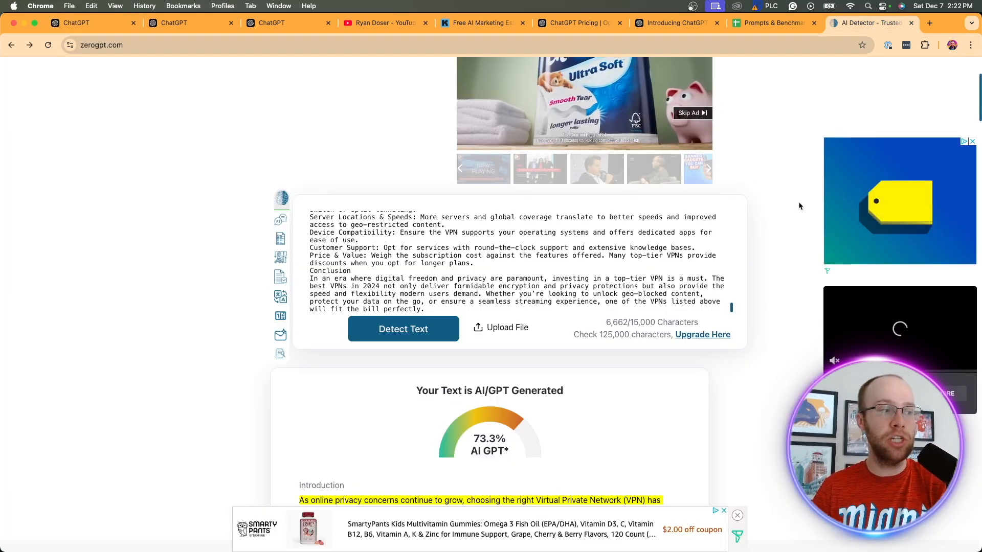
scroll(down, 3)
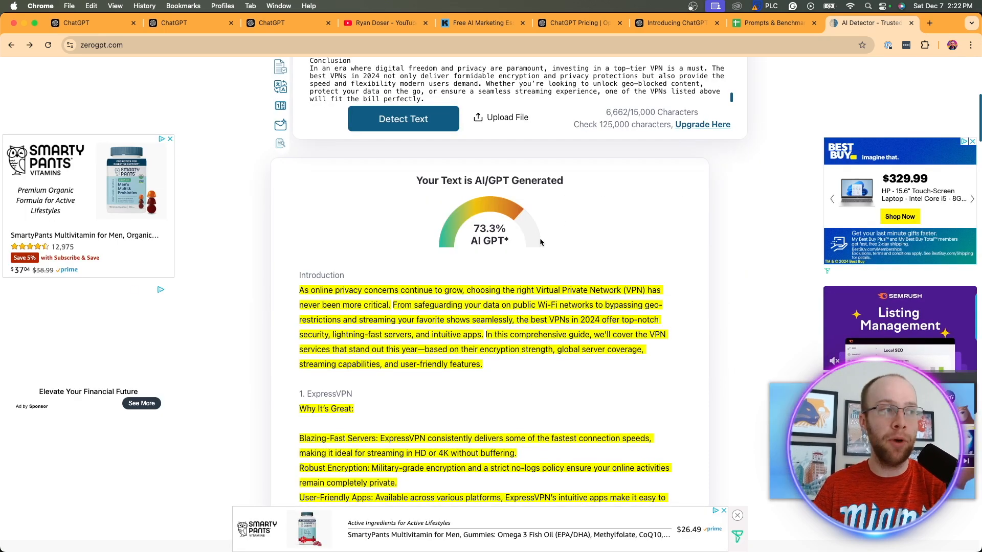
mouse_move(593, 223)
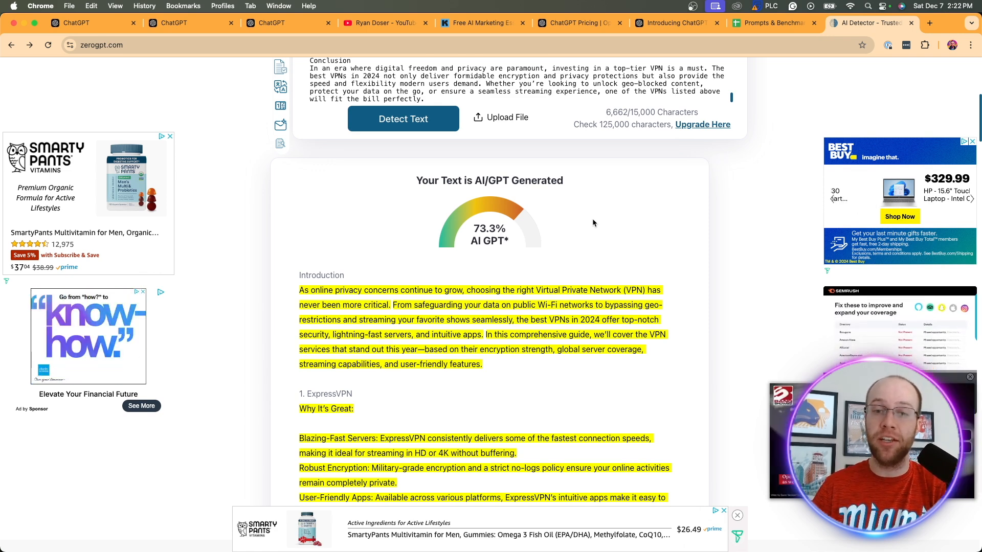
scroll(up, 3)
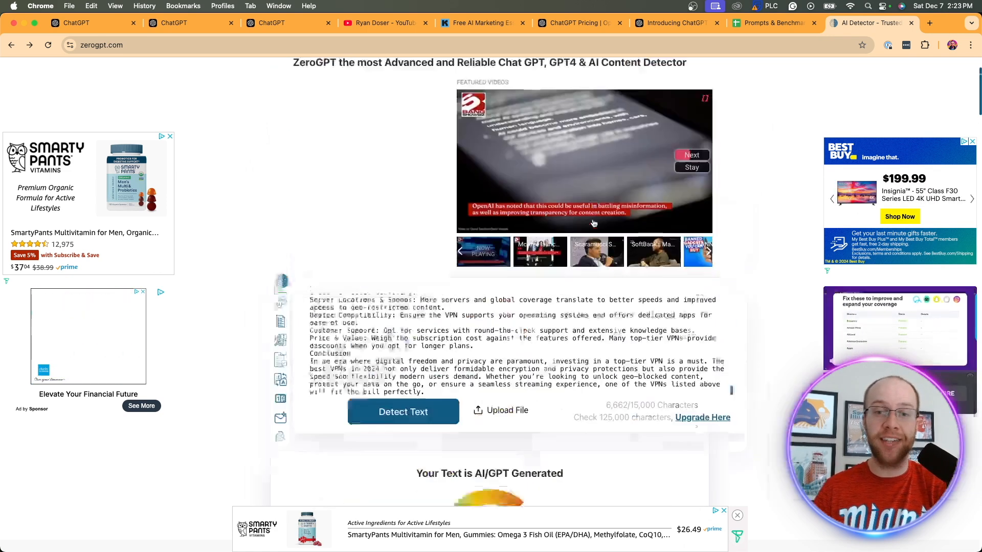
Scroll through the o1 and GPT-4o 'Best VPNs in 2024' posts down to Final Thoughts
click(182, 22)
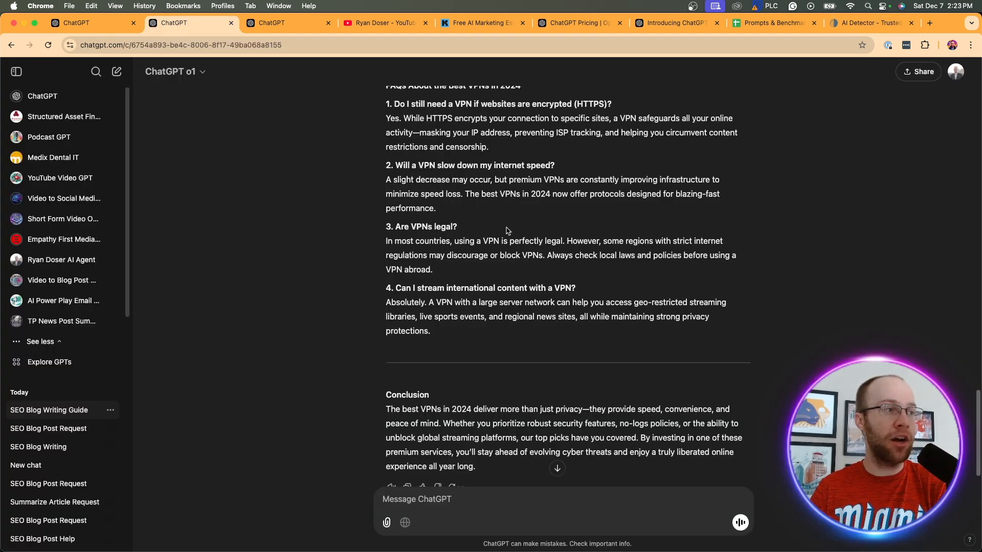
scroll(down, 3)
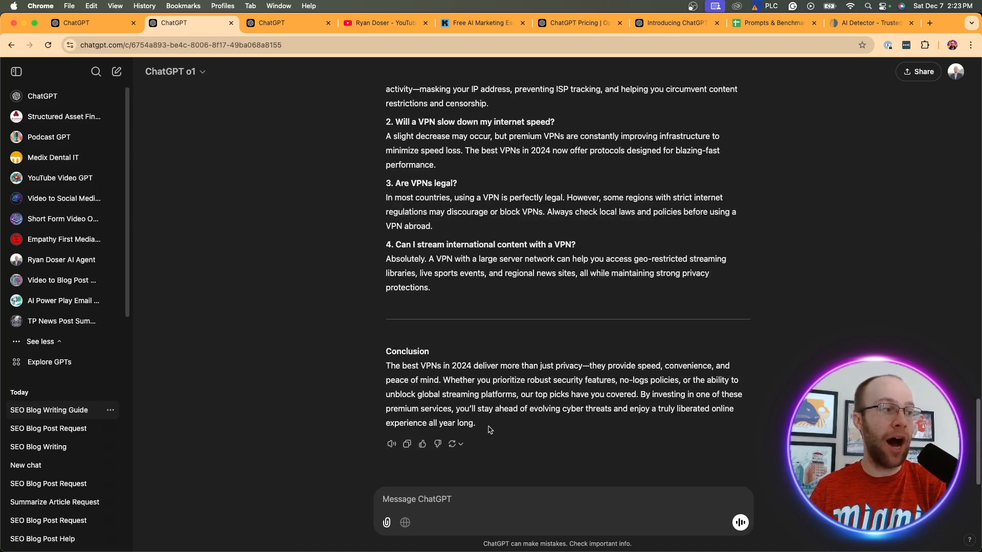
scroll(up, 3)
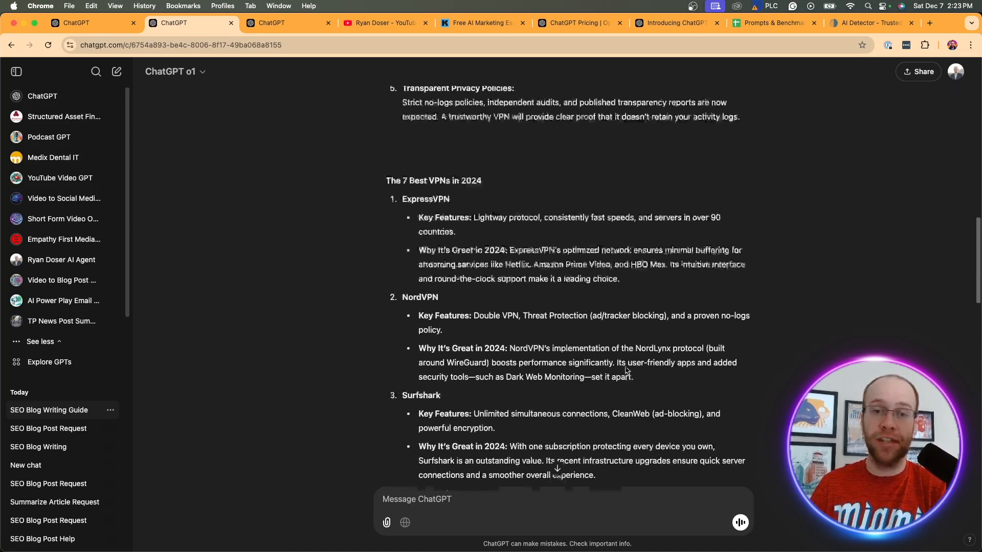
scroll(up, 3)
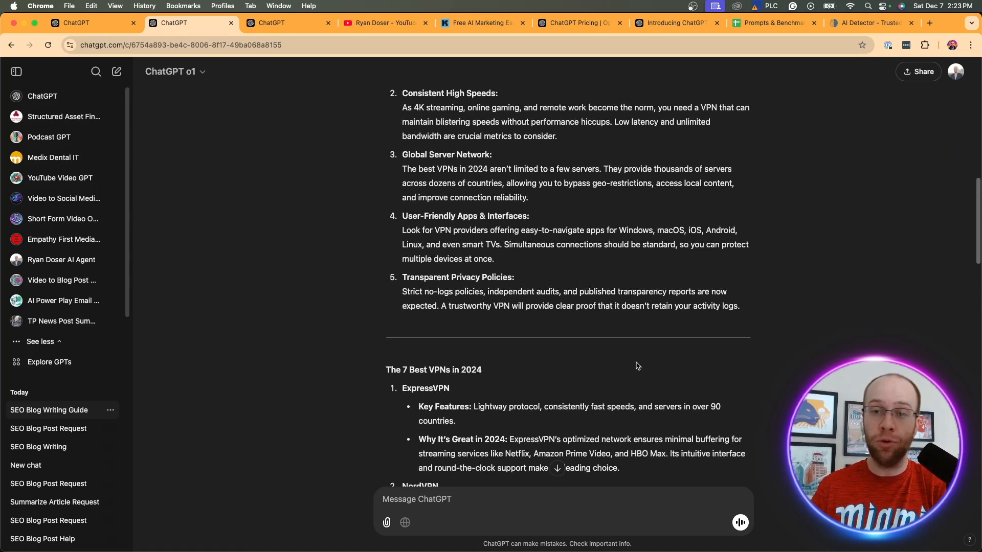
scroll(up, 3)
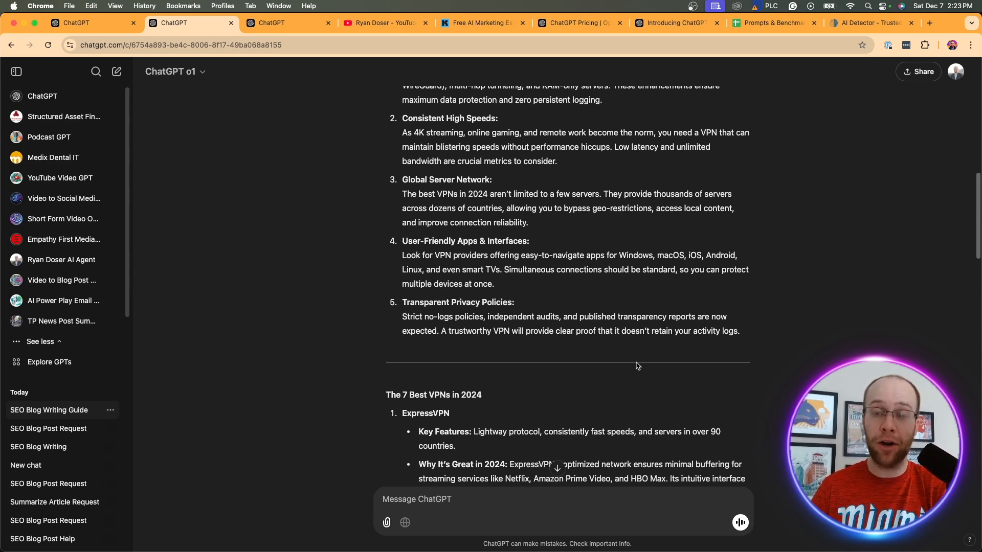
scroll(up, 3)
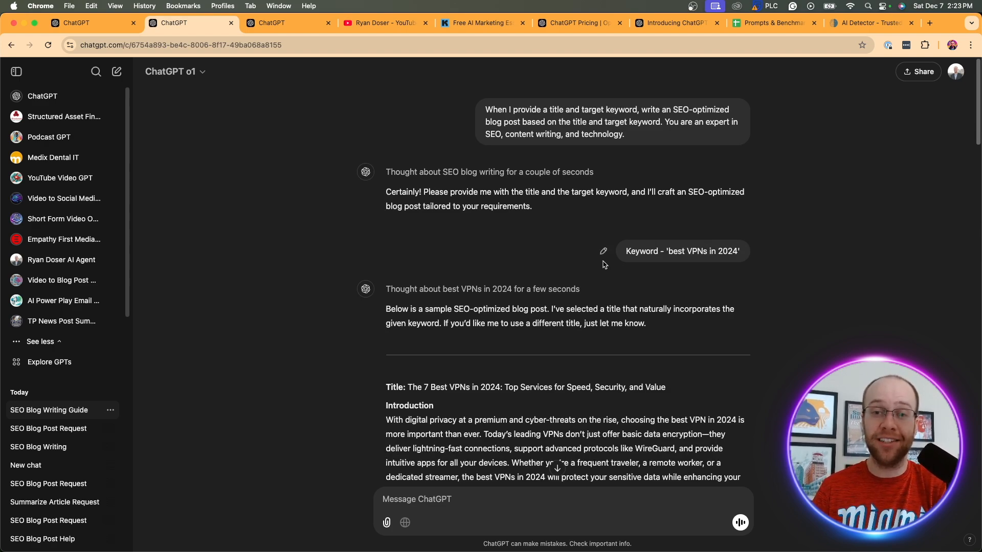
scroll(down, 3)
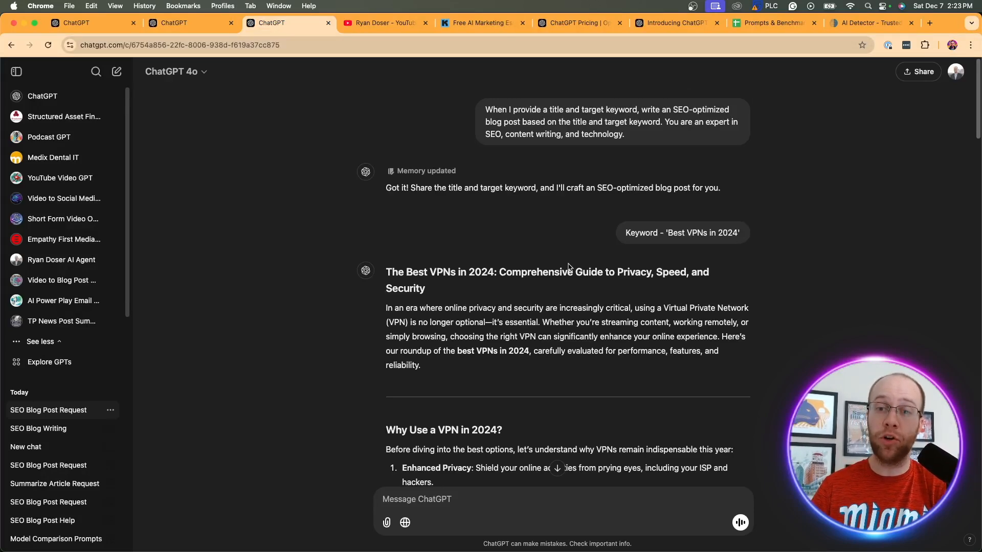
scroll(down, 3)
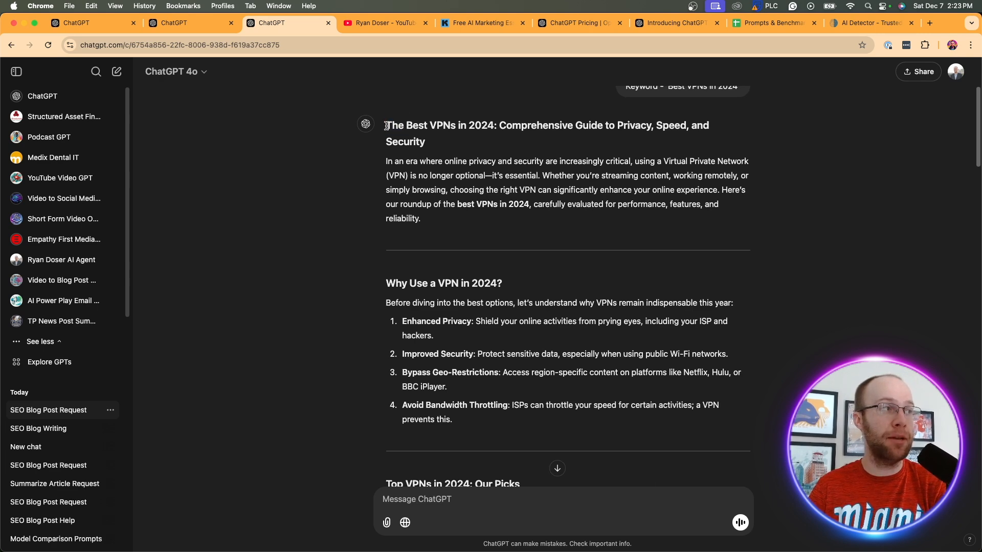
scroll(down, 3)
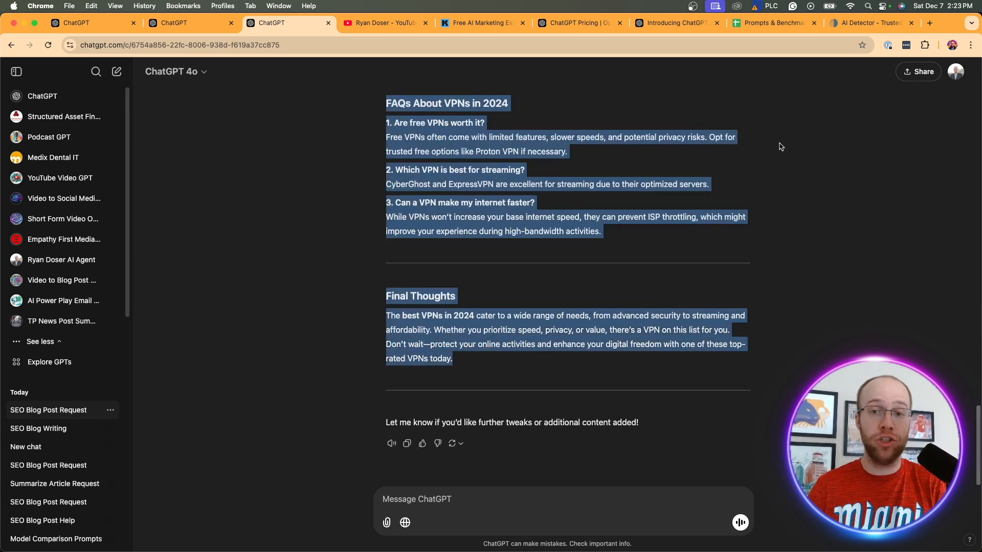
Reload ZeroGPT and run detection on the pasted GPT-4o VPN blog post
click(869, 22)
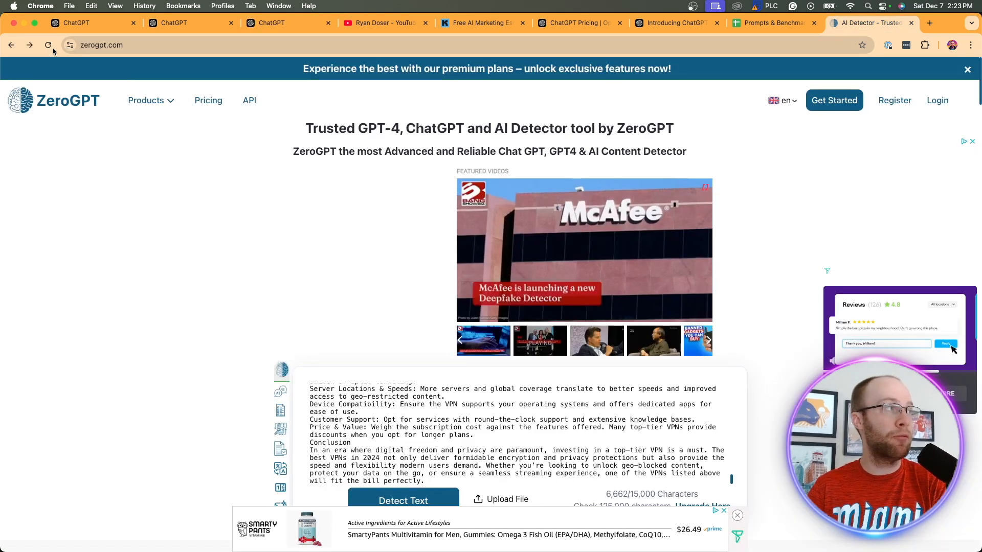
click(48, 44)
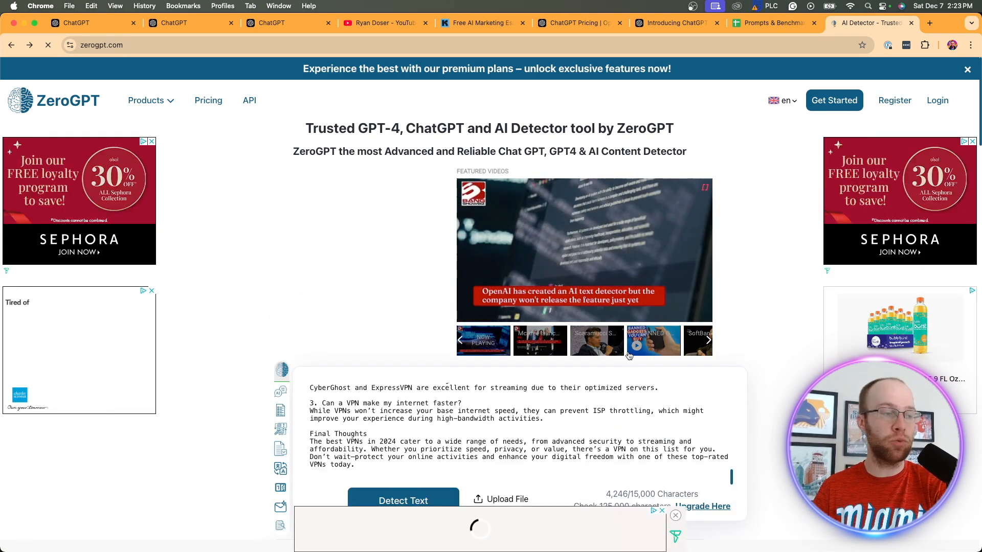
click(403, 500)
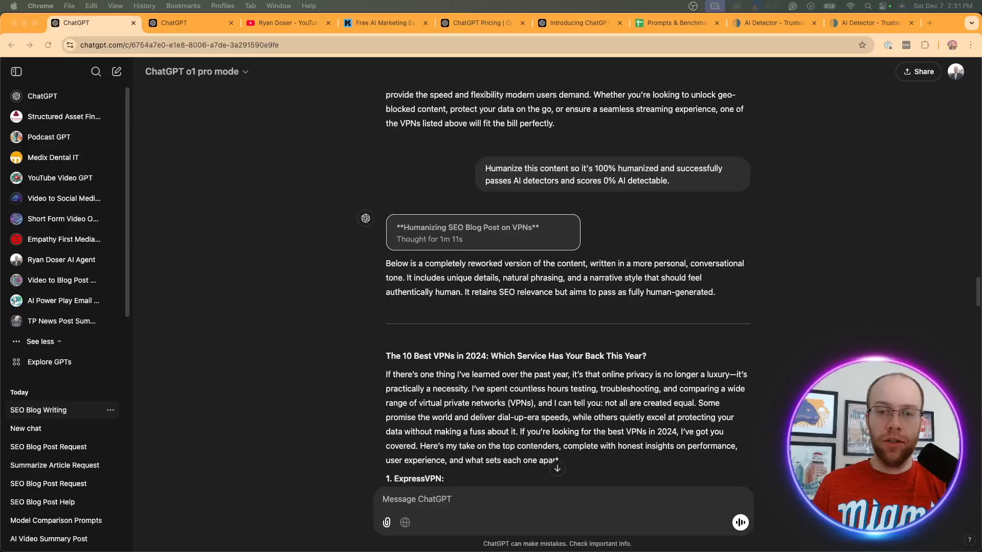
mouse_move(350, 150)
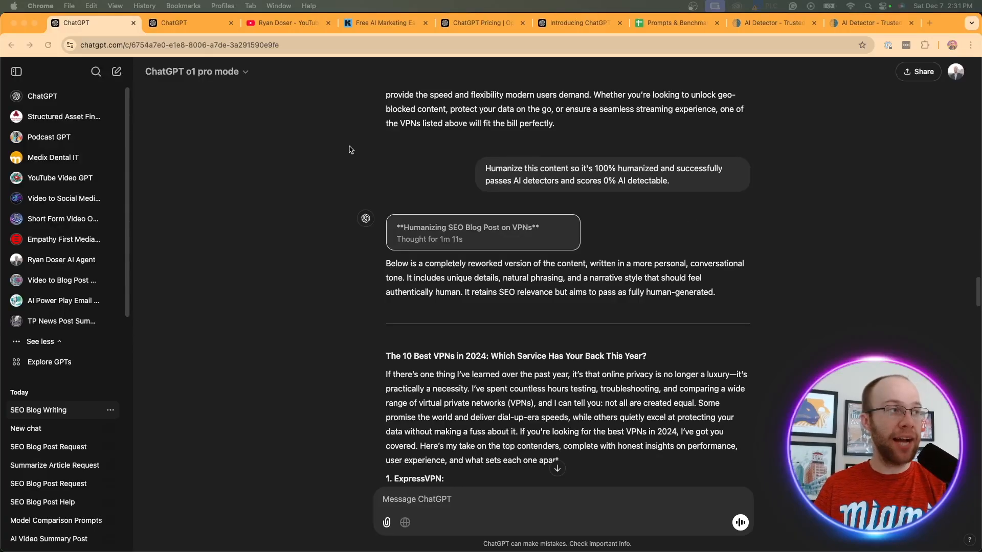
mouse_move(600, 133)
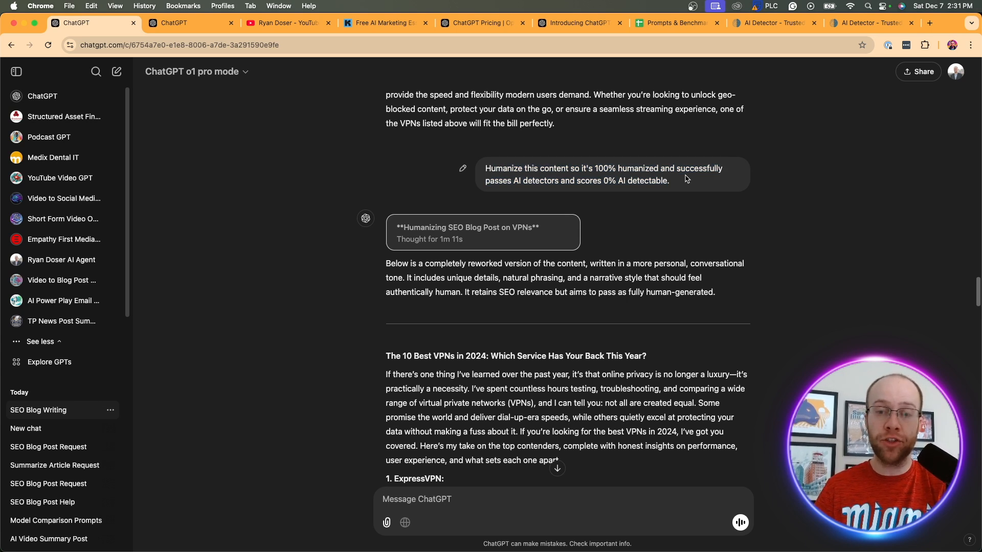
mouse_move(488, 240)
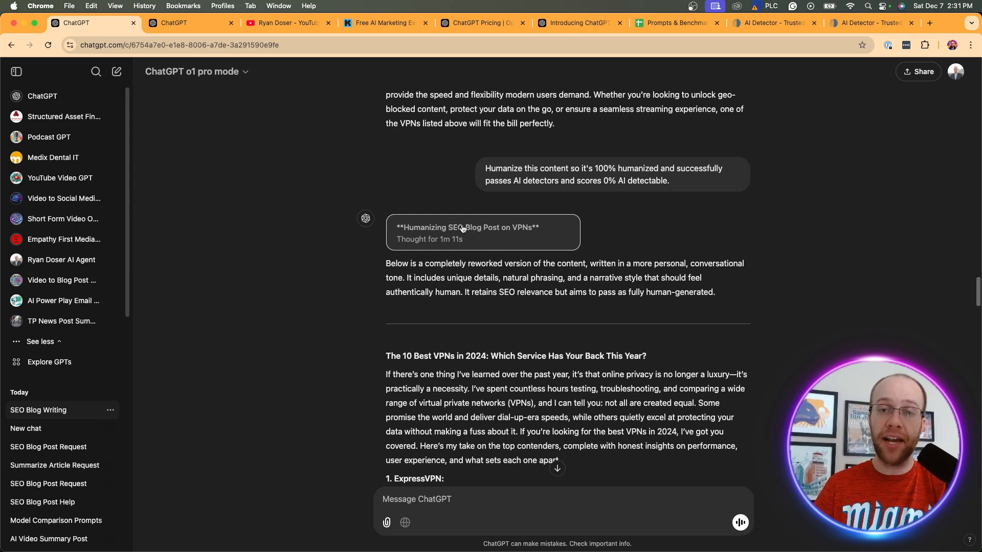
mouse_move(471, 239)
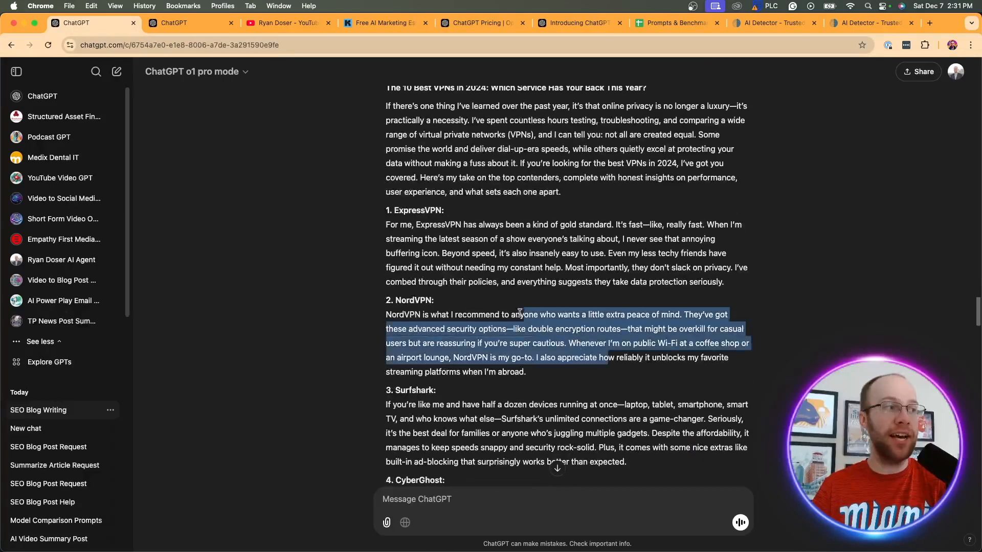
scroll(down, 3)
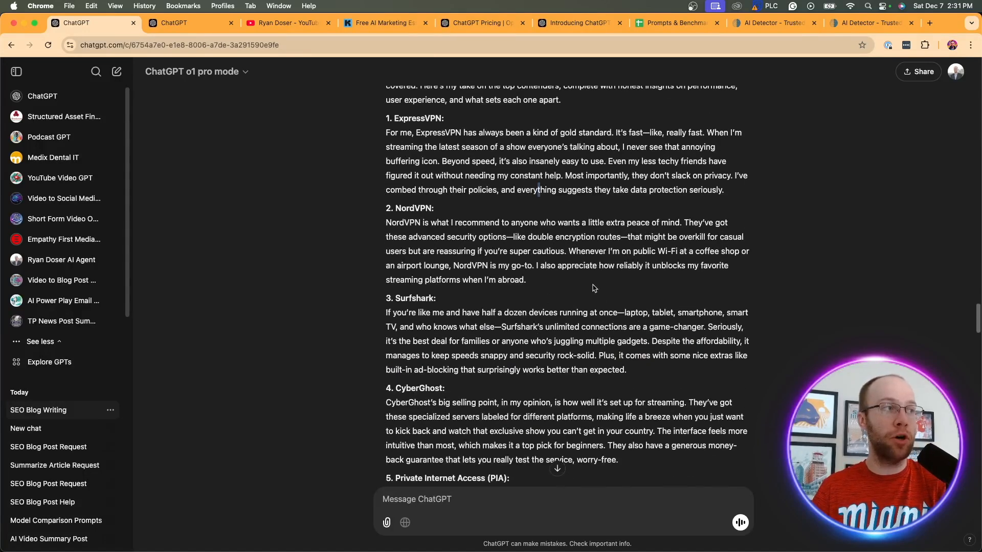
scroll(up, 3)
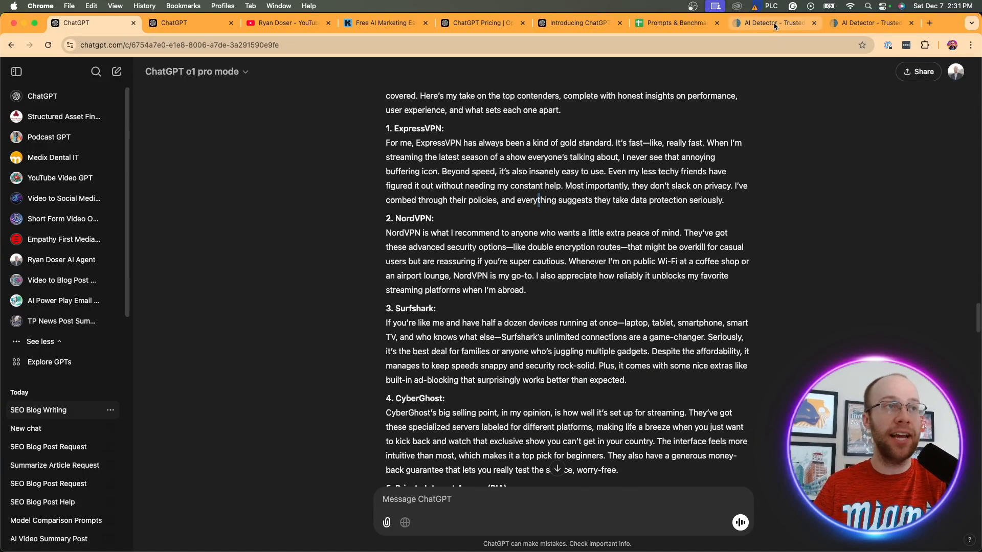
View ZeroGPT scores: 29.51% AI for the o1 pro rewrite, 86.12% for GPT-4o's humanized post
click(775, 23)
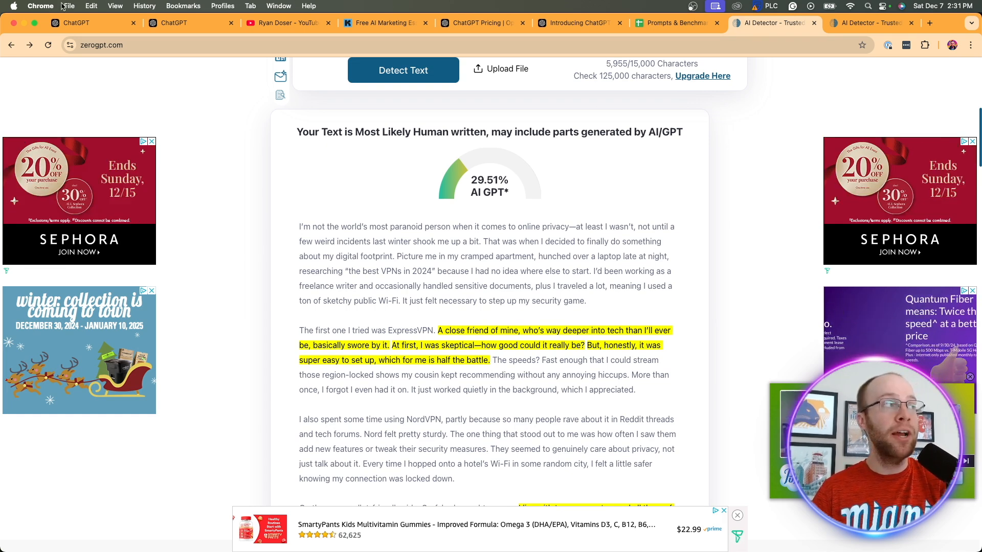
click(173, 23)
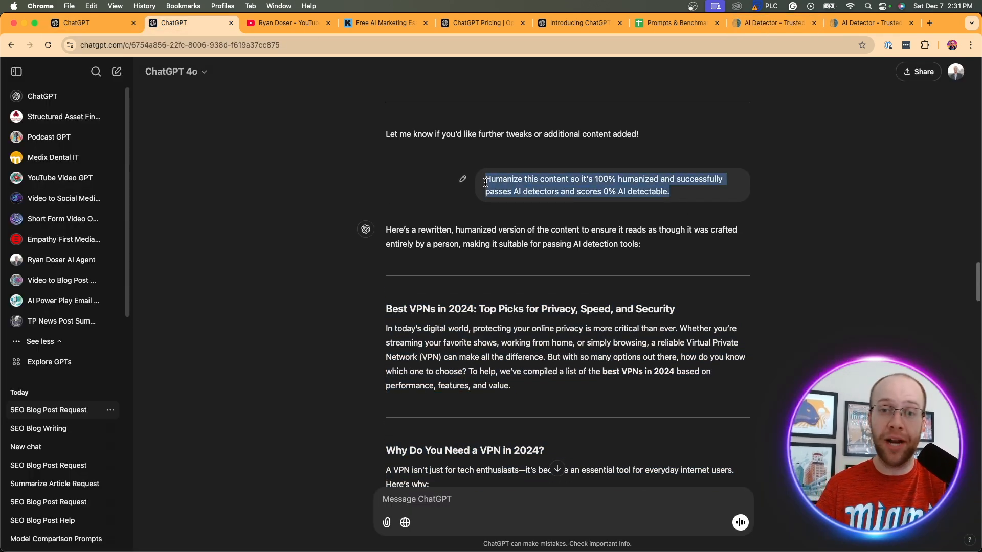
mouse_move(744, 295)
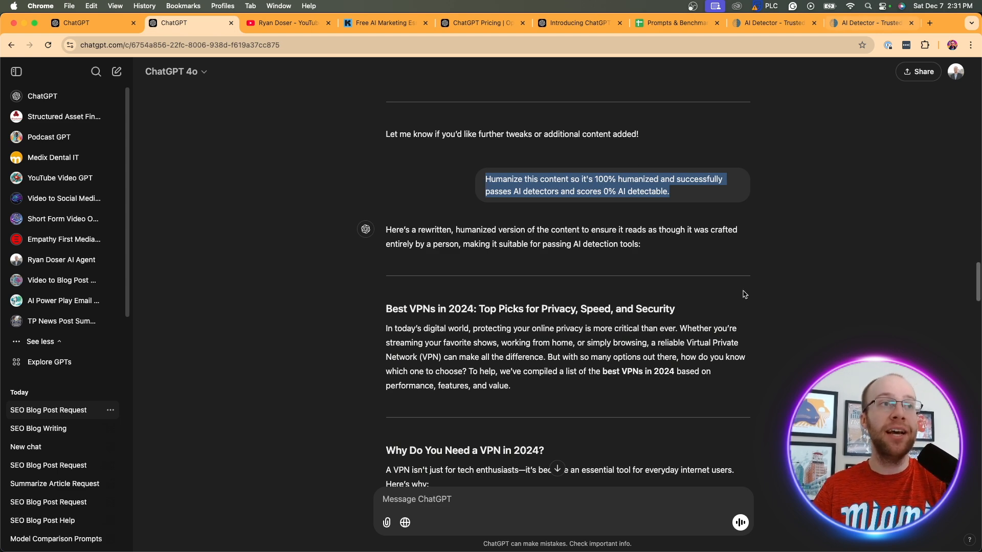
scroll(down, 3)
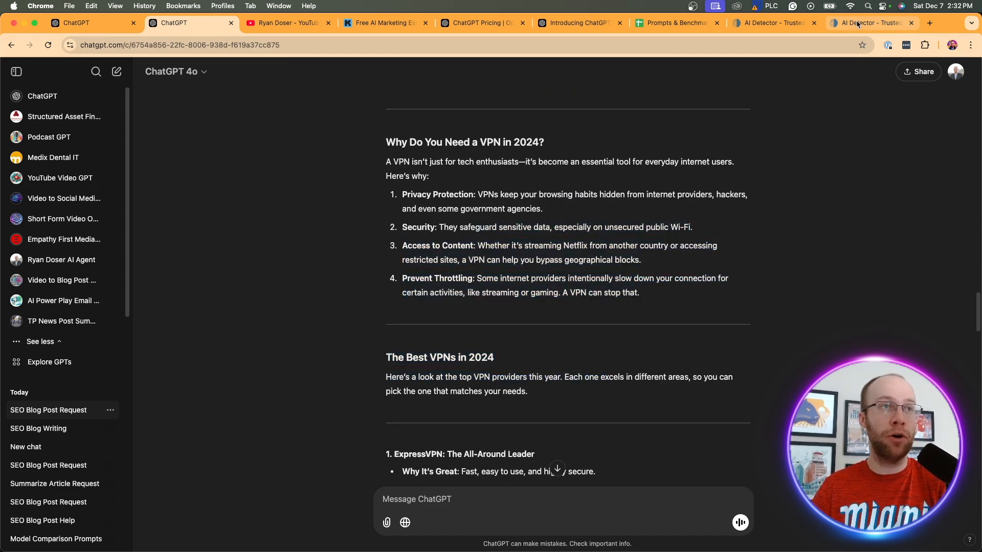
click(870, 23)
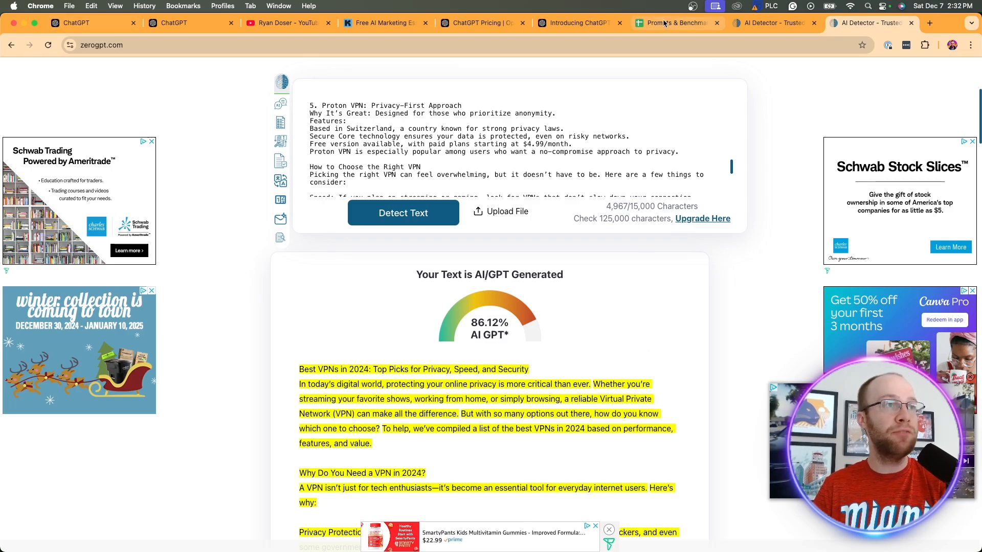
Reopen the first ChatGPT tab and scroll through the o1 pro humanized VPN post
click(81, 23)
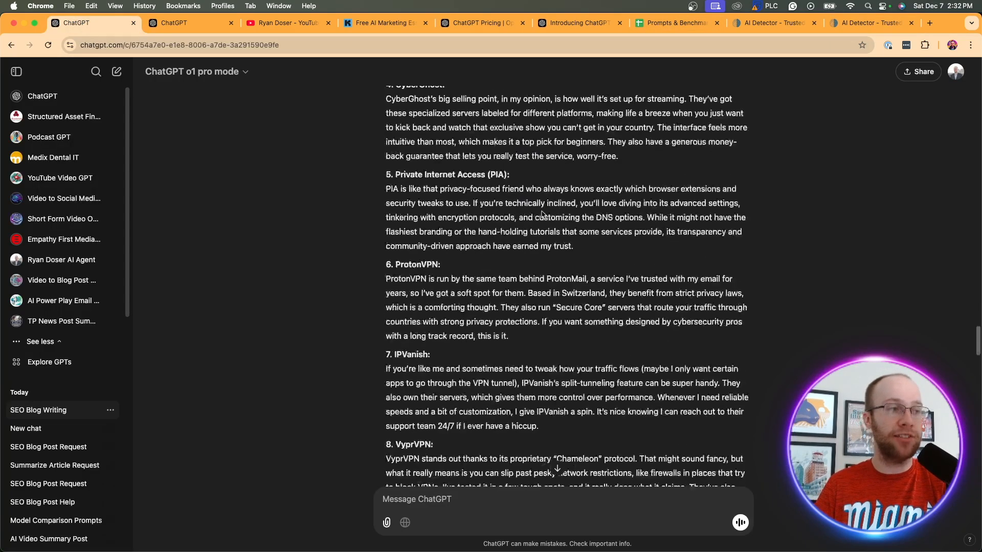
scroll(up, 3)
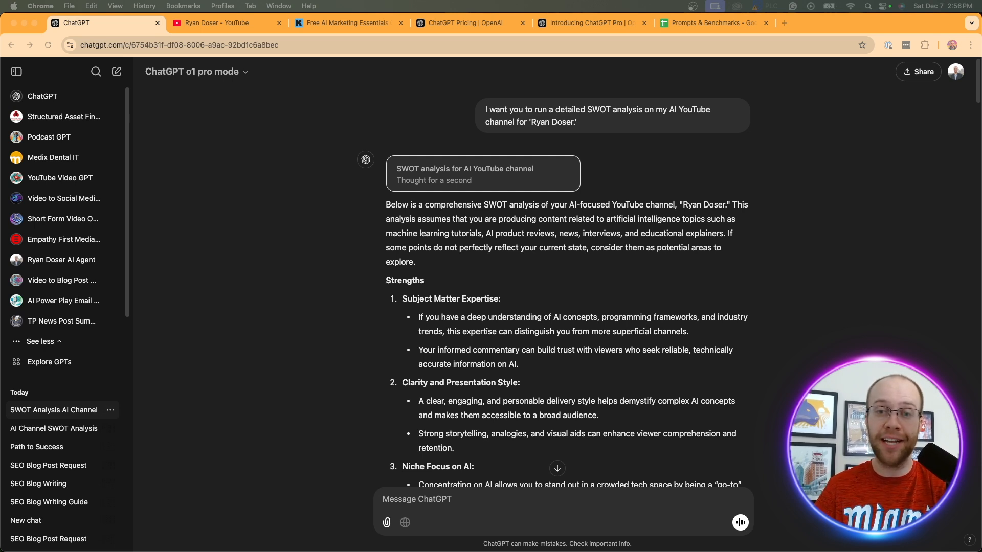
mouse_move(382, 86)
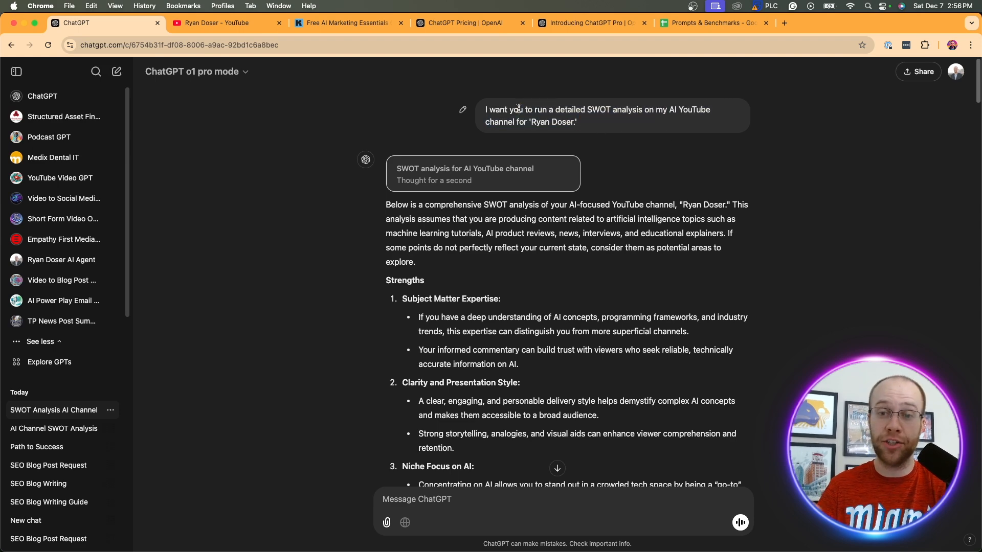
scroll(down, 3)
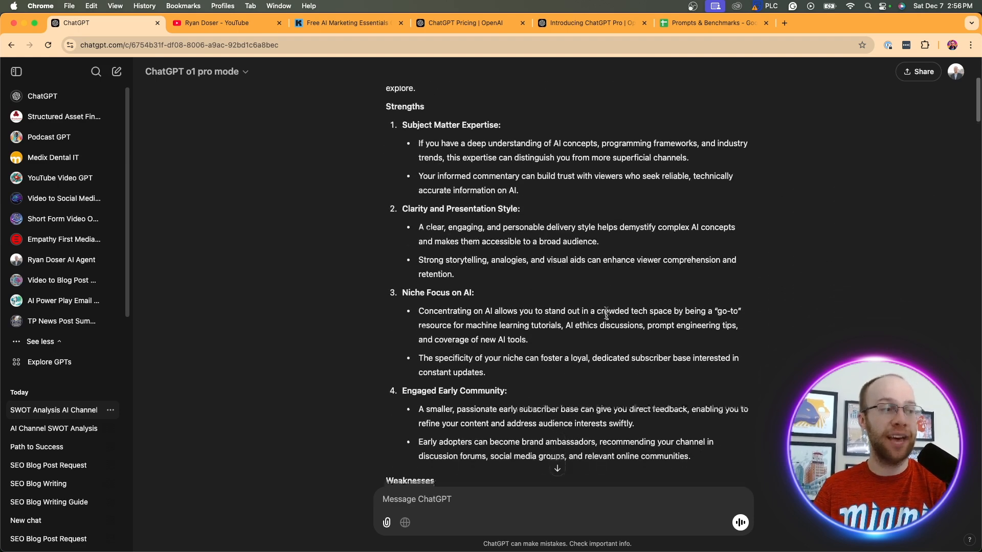
scroll(down, 3)
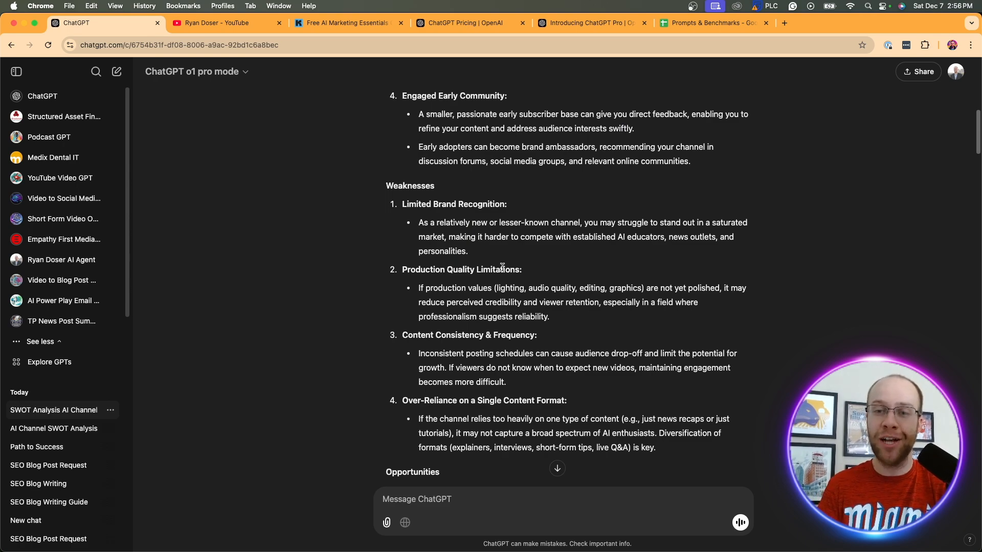
scroll(down, 3)
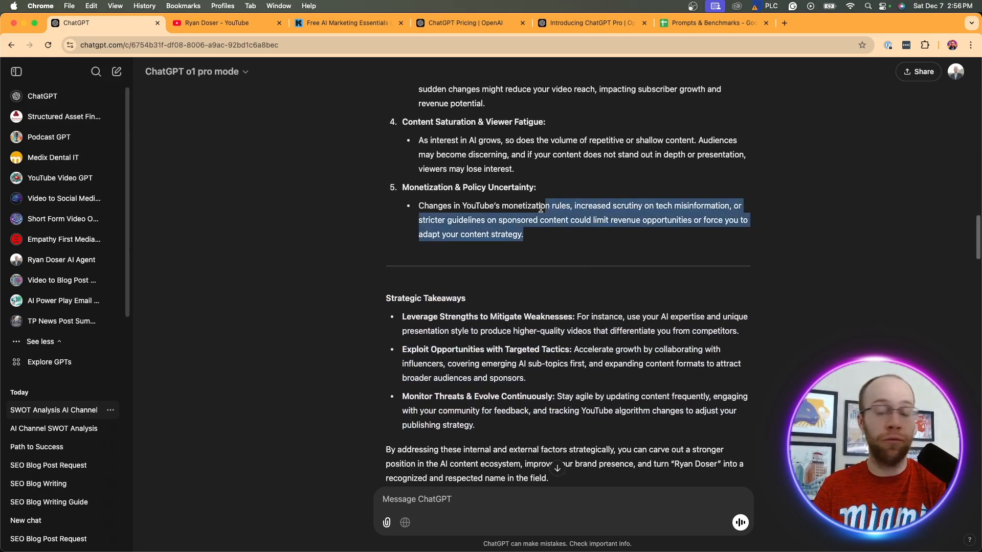
scroll(up, 3)
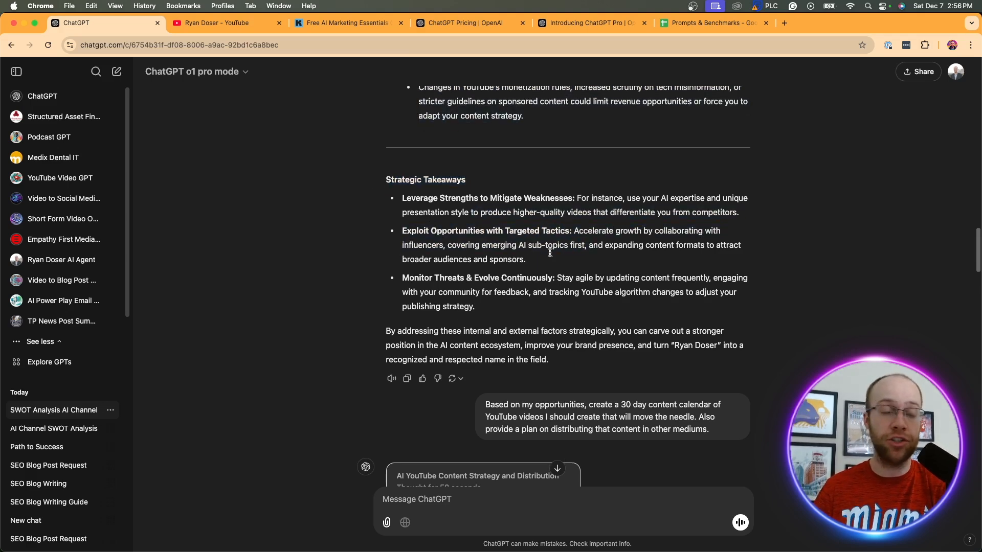
scroll(down, 3)
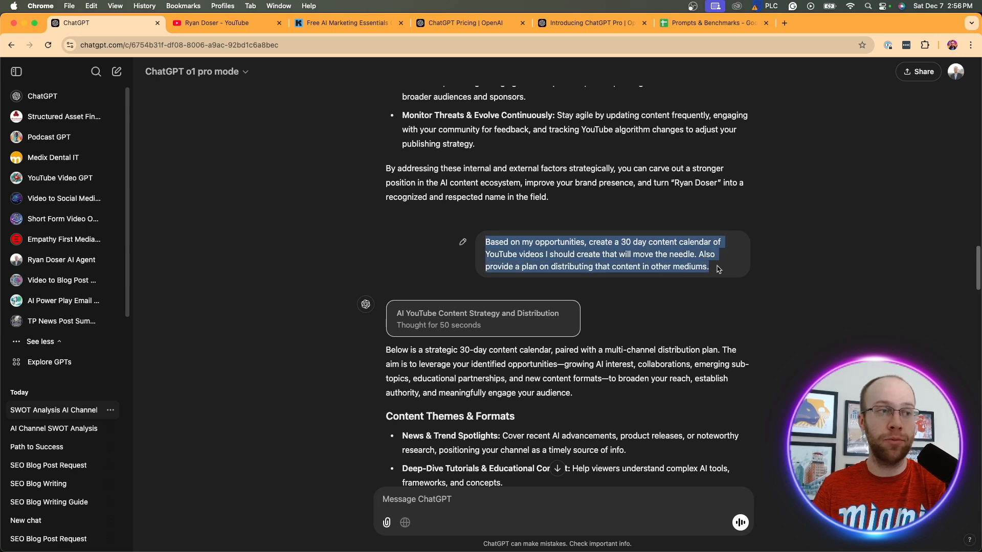
scroll(down, 3)
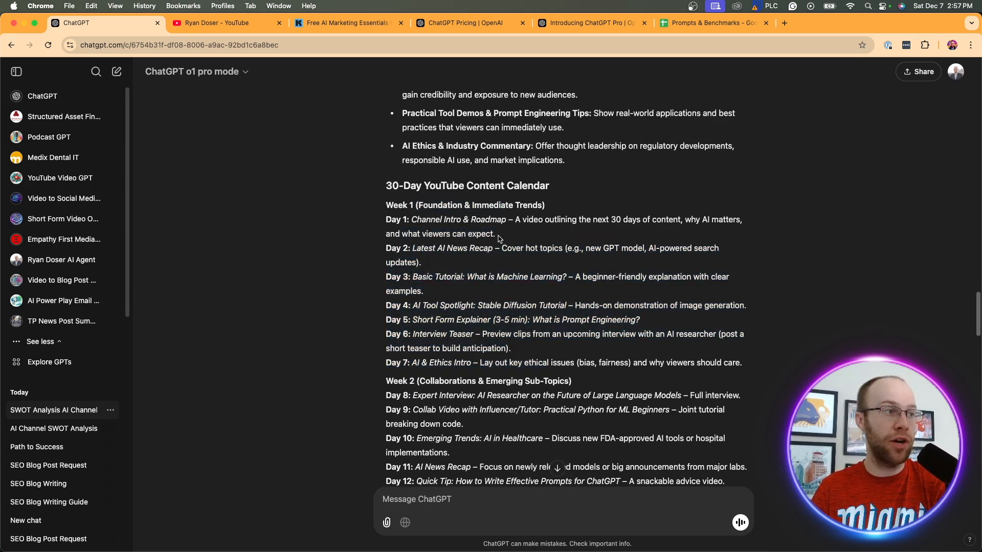
scroll(down, 3)
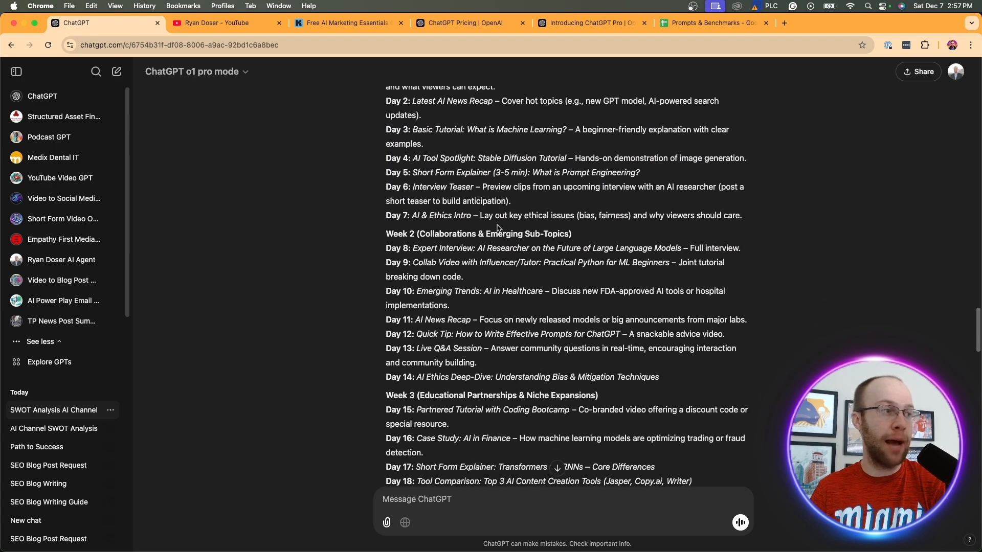
scroll(down, 3)
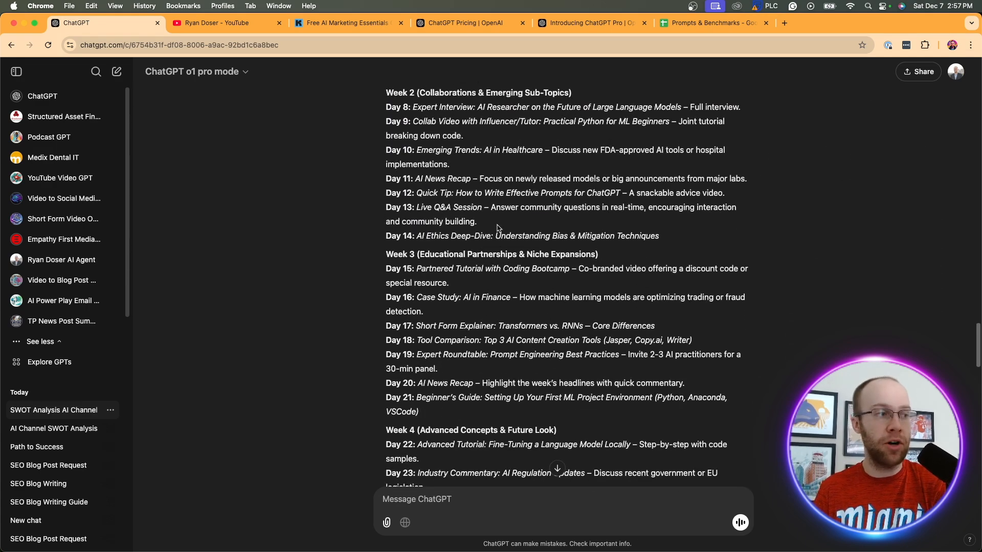
scroll(down, 3)
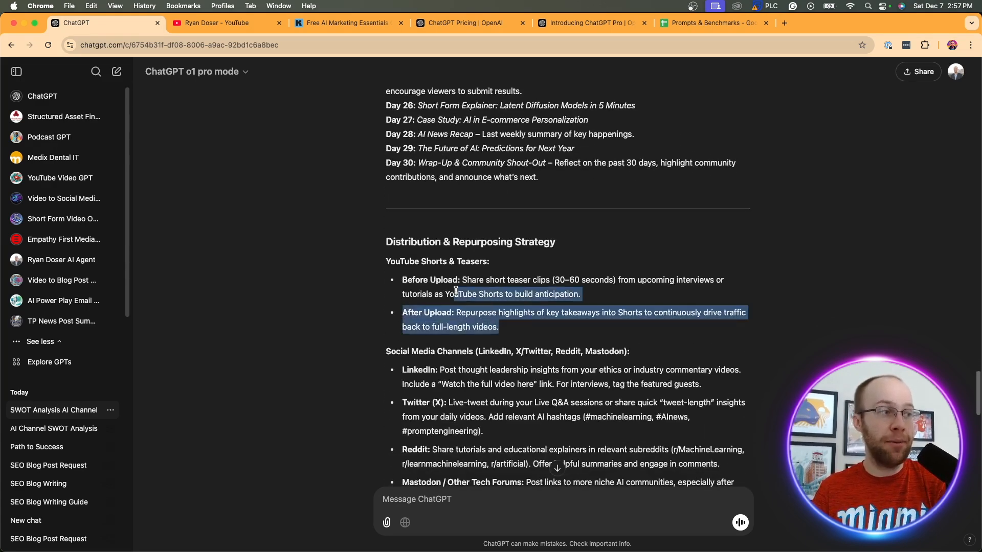
scroll(down, 3)
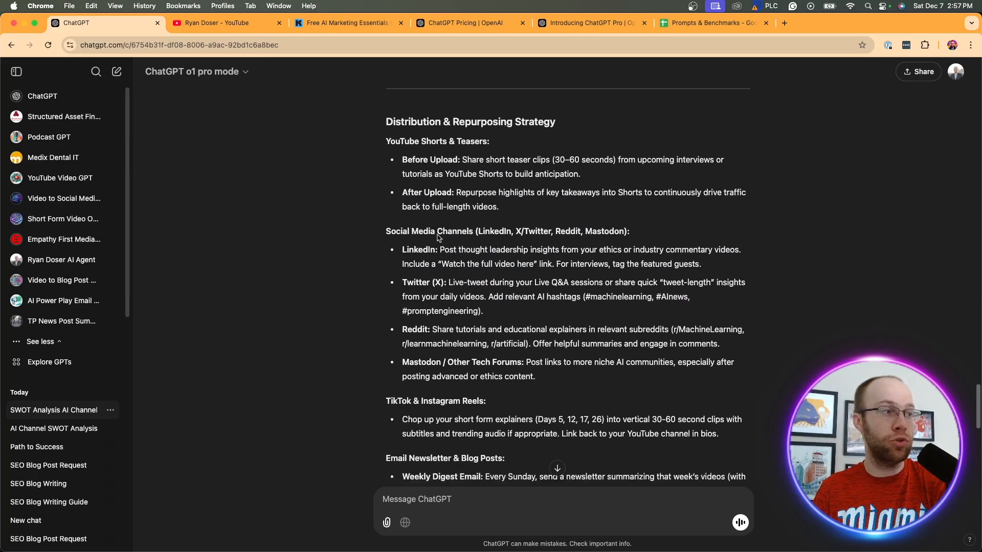
scroll(down, 3)
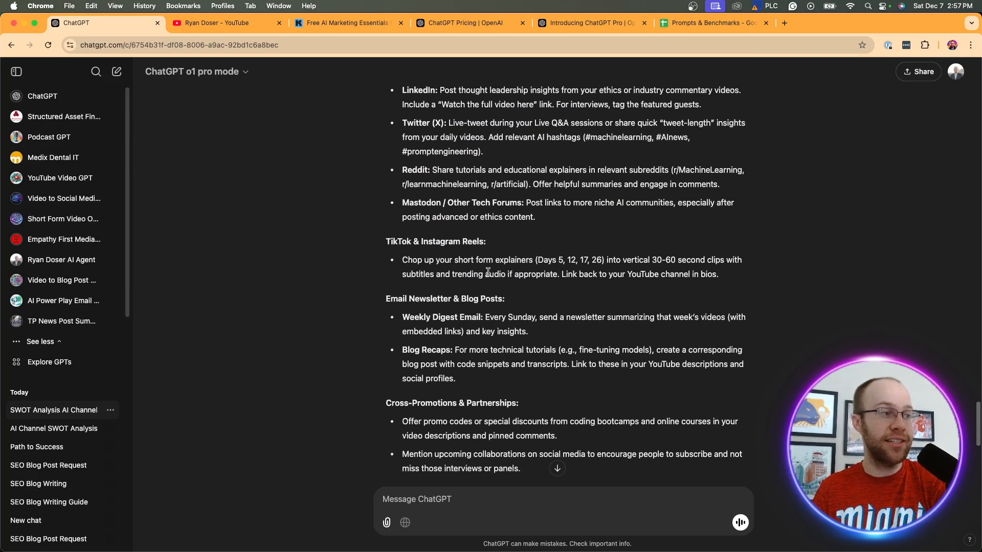
scroll(down, 3)
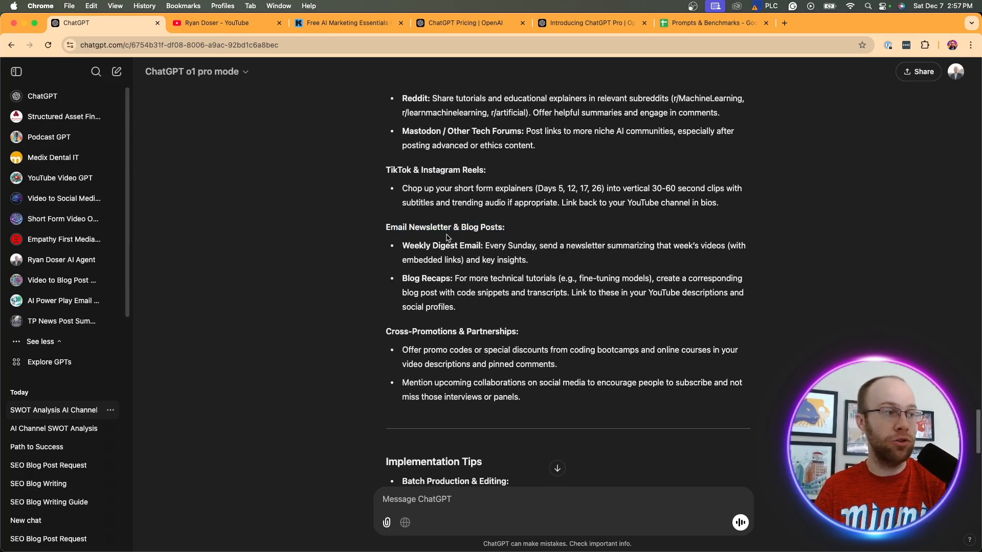
scroll(down, 3)
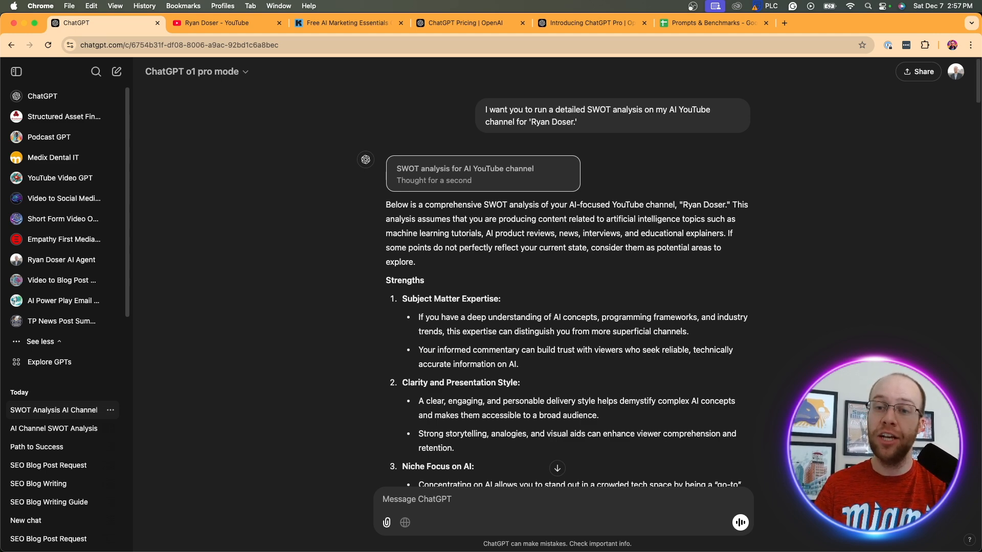
Switch to the ChatGPT pricing page showing the Free, Plus and Pro plans
click(467, 22)
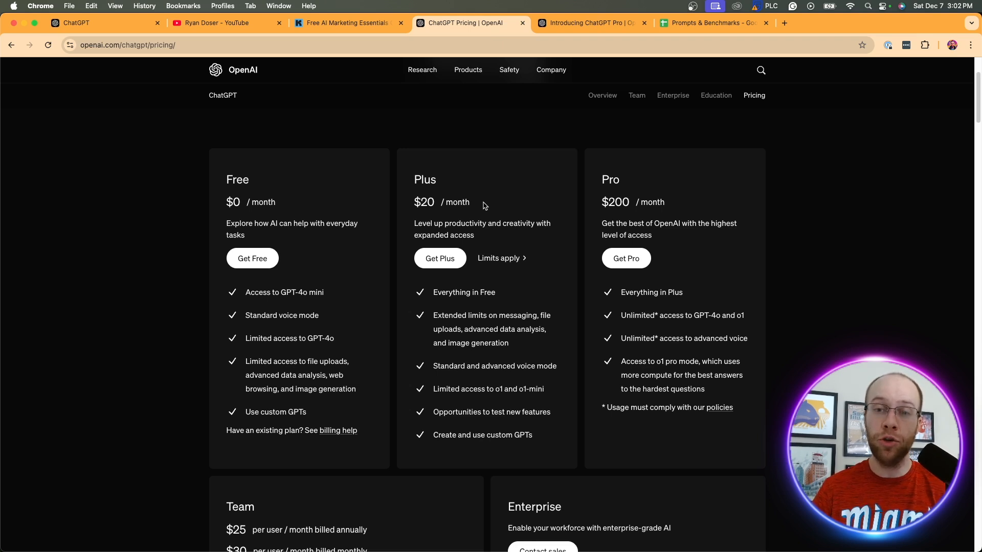
mouse_move(544, 448)
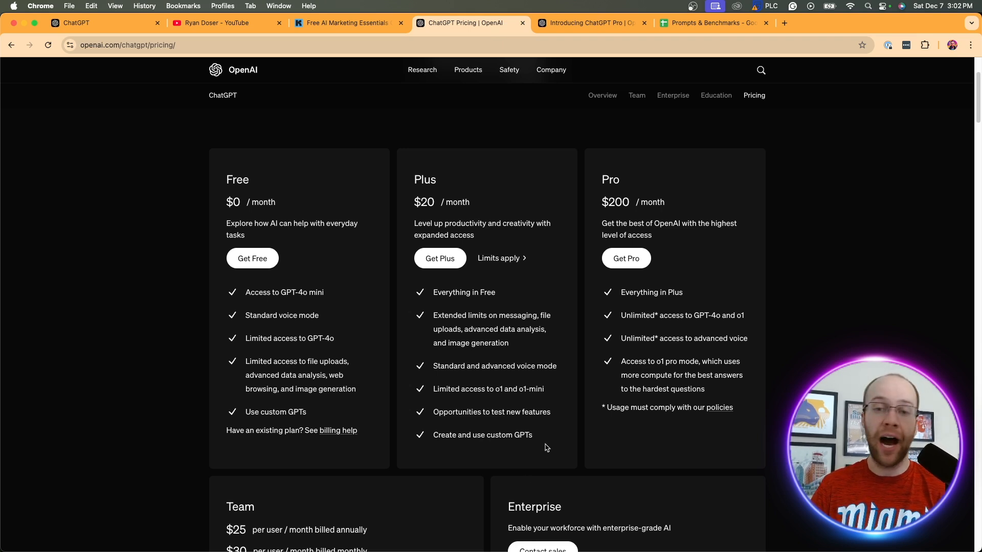
mouse_move(546, 430)
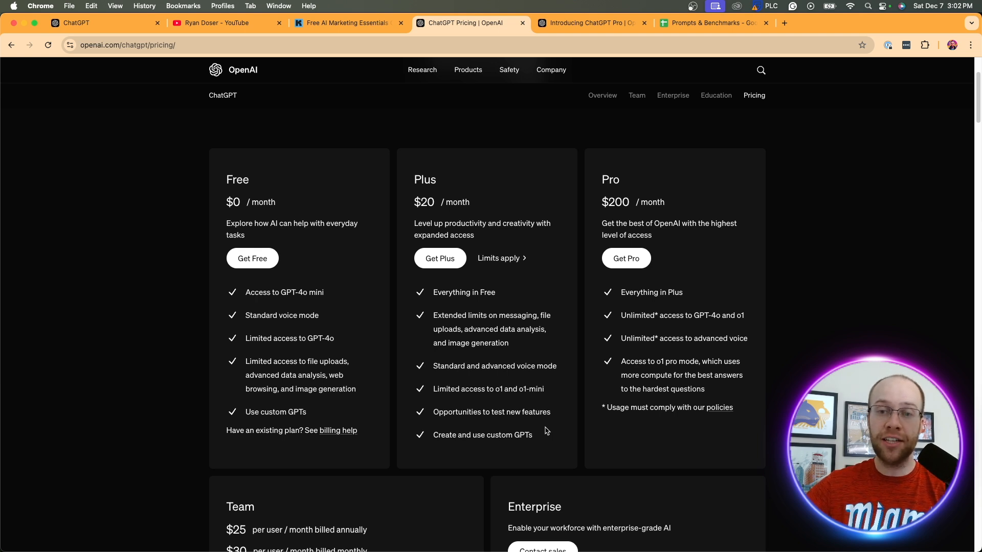
mouse_move(496, 287)
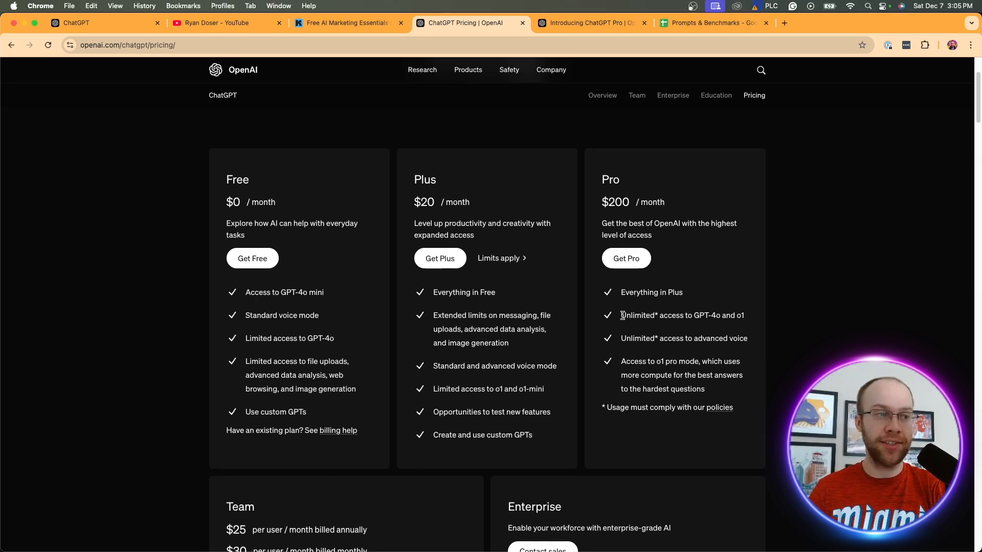
double_click(681, 315)
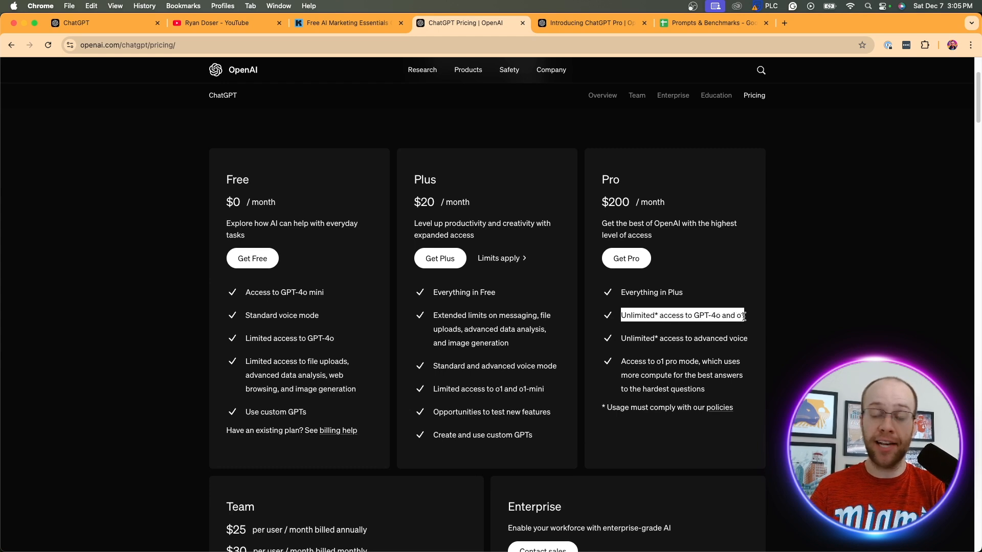
mouse_move(711, 353)
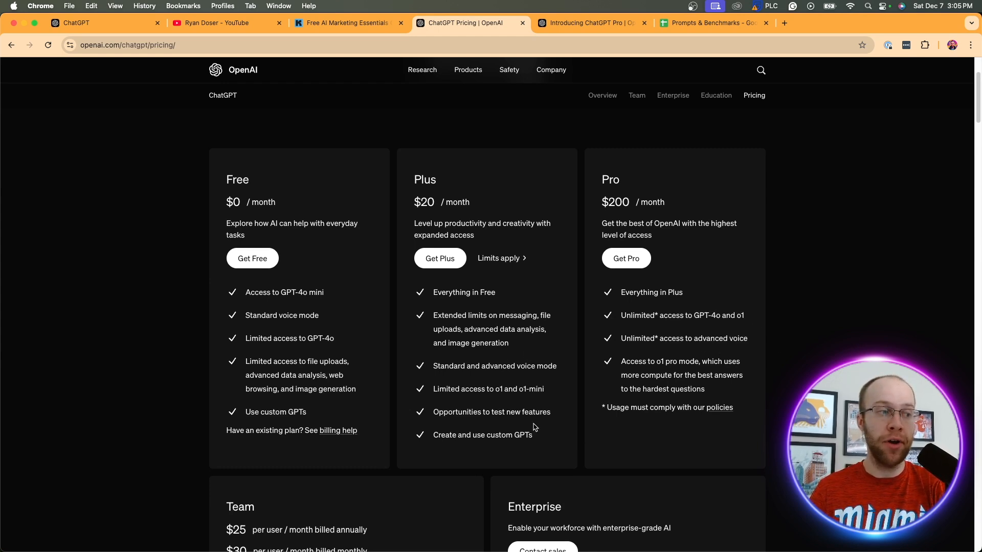
mouse_move(506, 378)
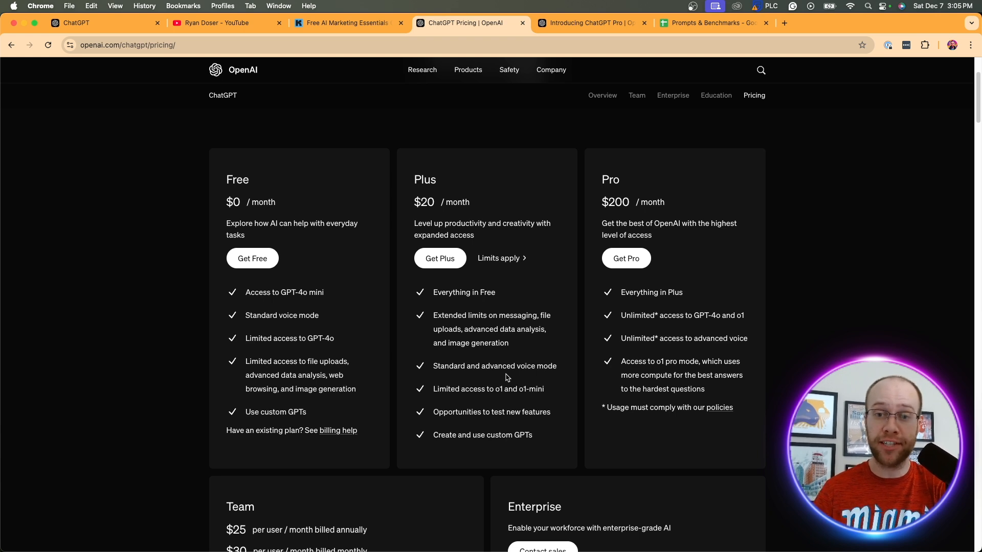
mouse_move(505, 375)
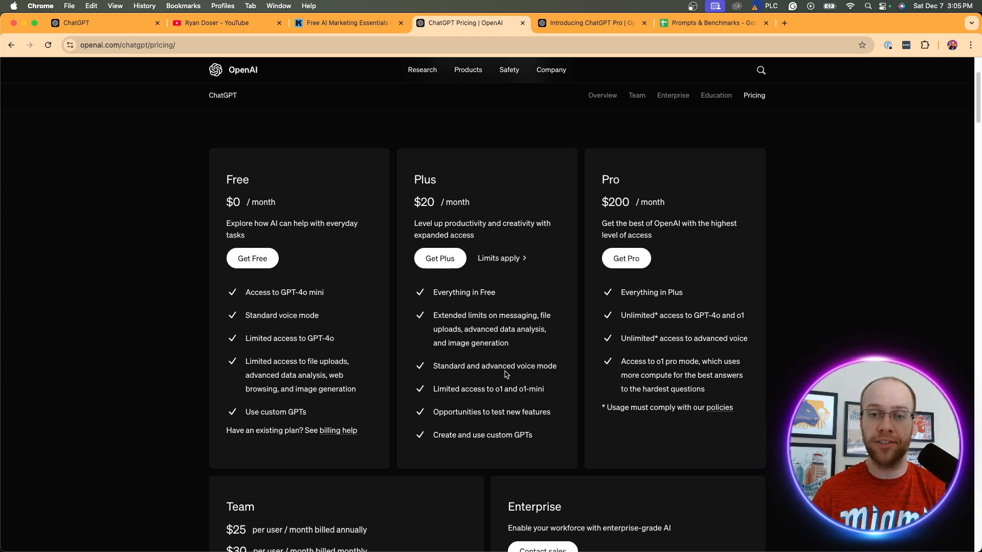
mouse_move(685, 357)
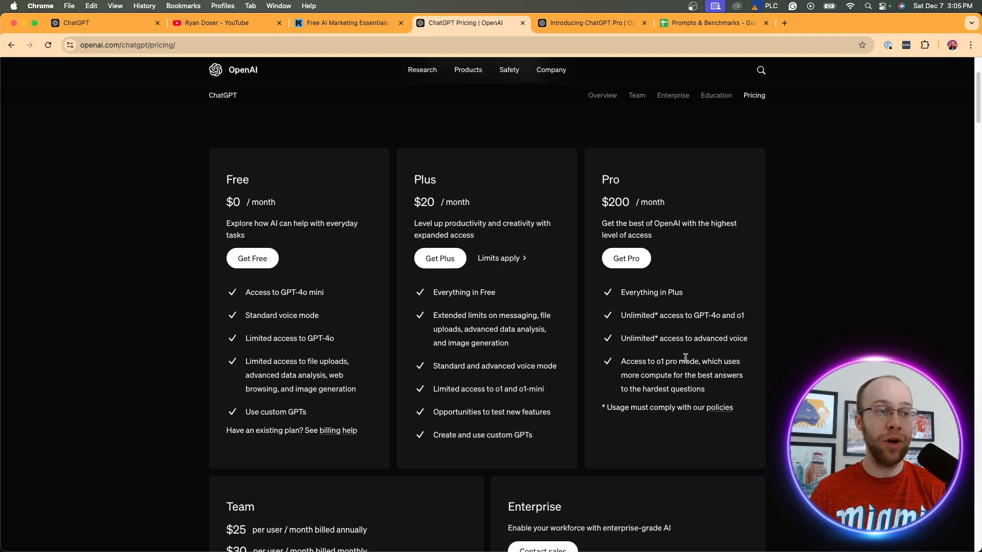
double_click(494, 365)
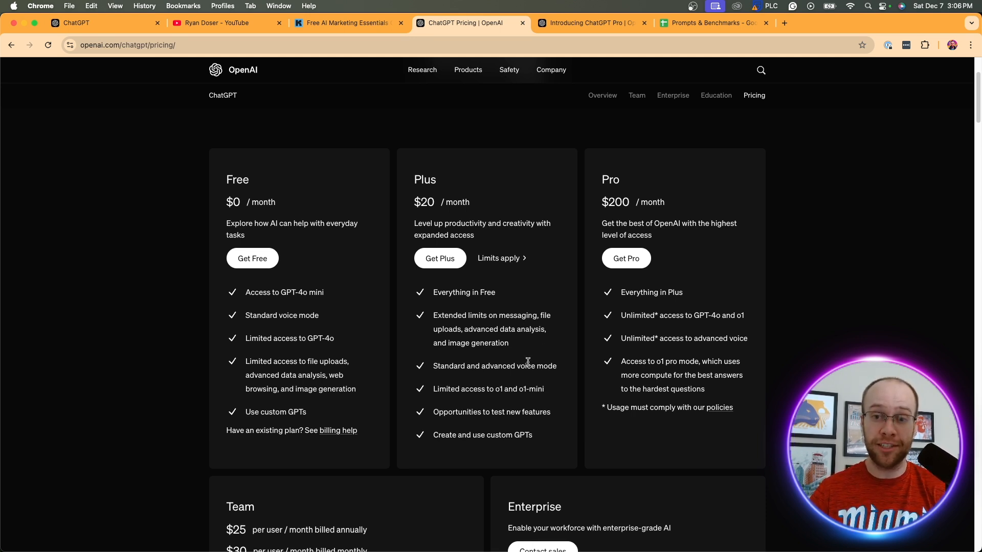
mouse_move(613, 325)
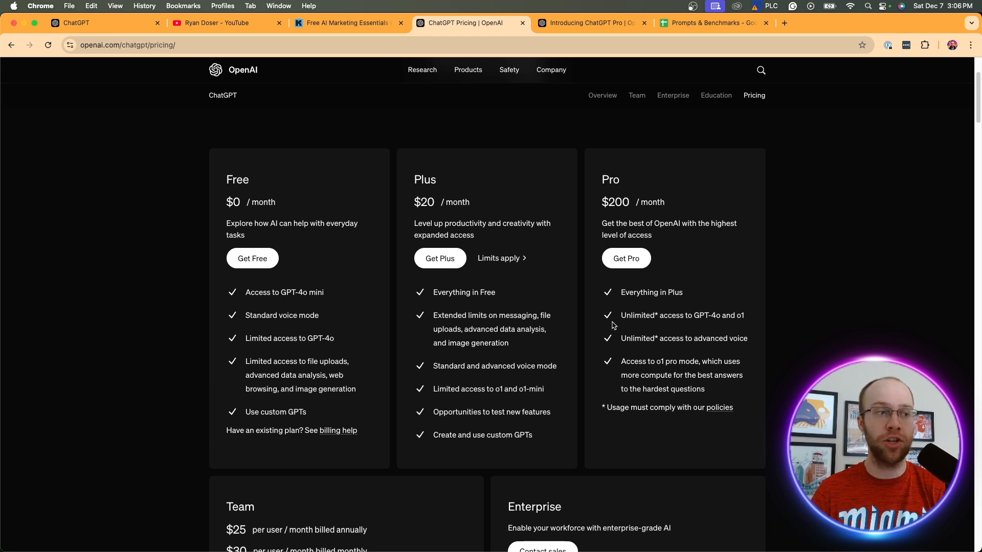
Highlight the Plus plan's limited o1 access, then go to Ryan Doser's YouTube videos page
double_click(651, 315)
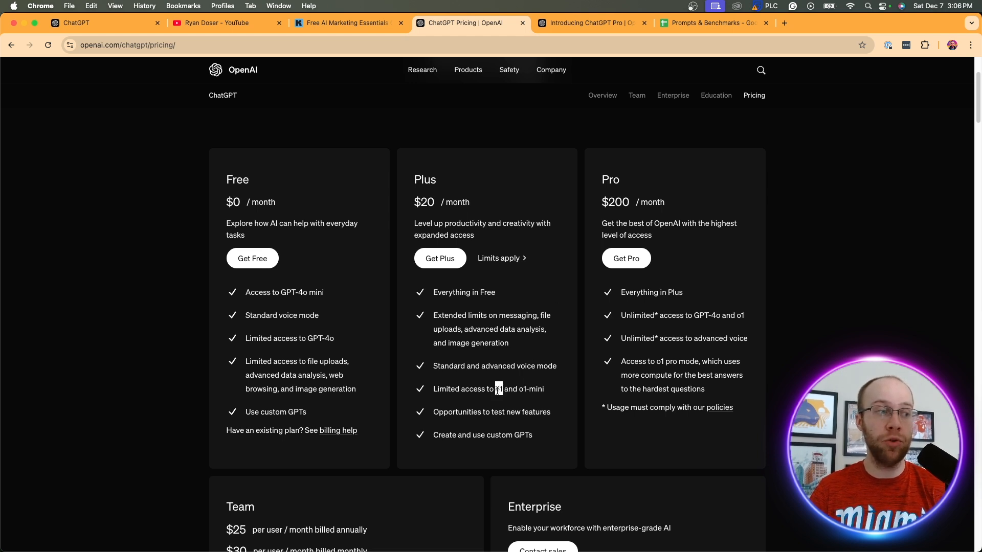
mouse_move(573, 299)
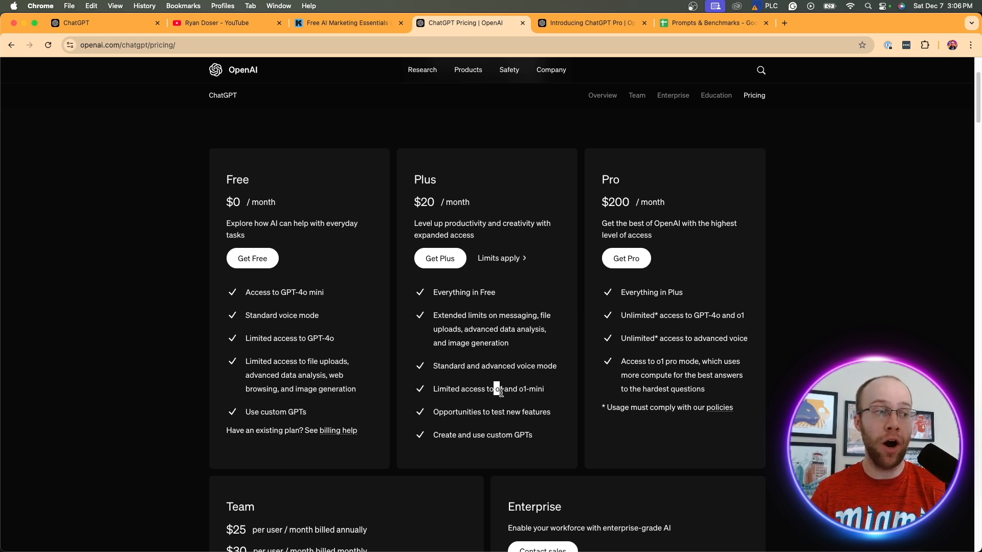
mouse_move(518, 376)
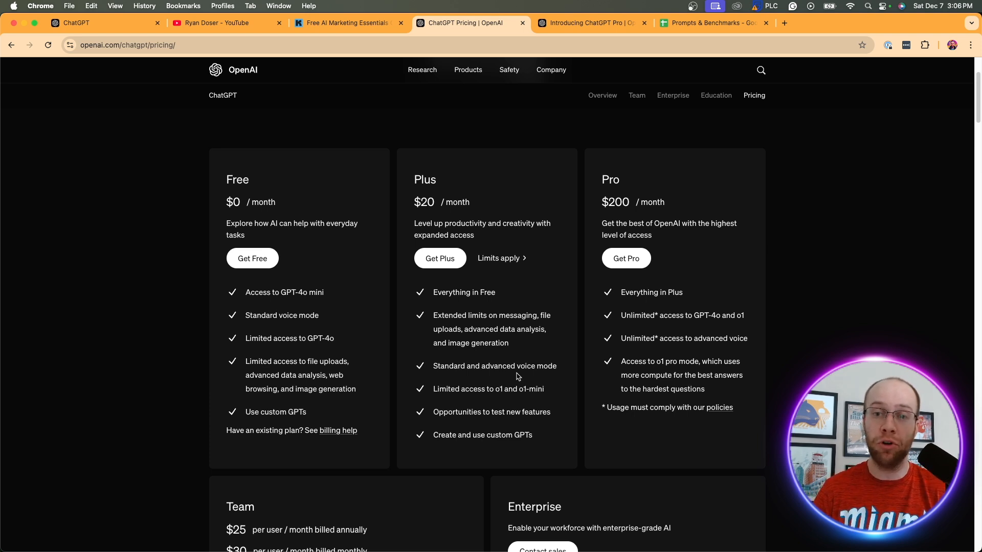
mouse_move(711, 313)
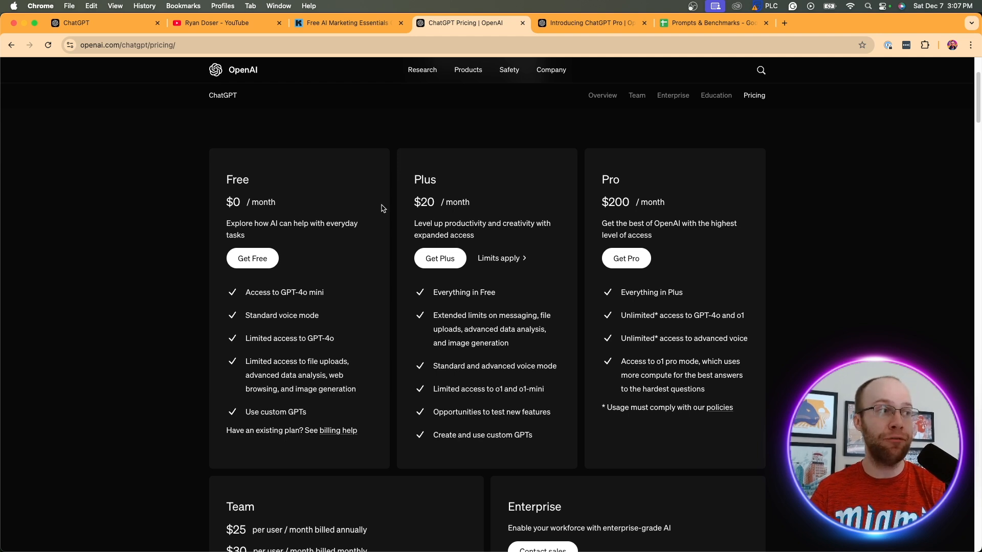
mouse_move(495, 198)
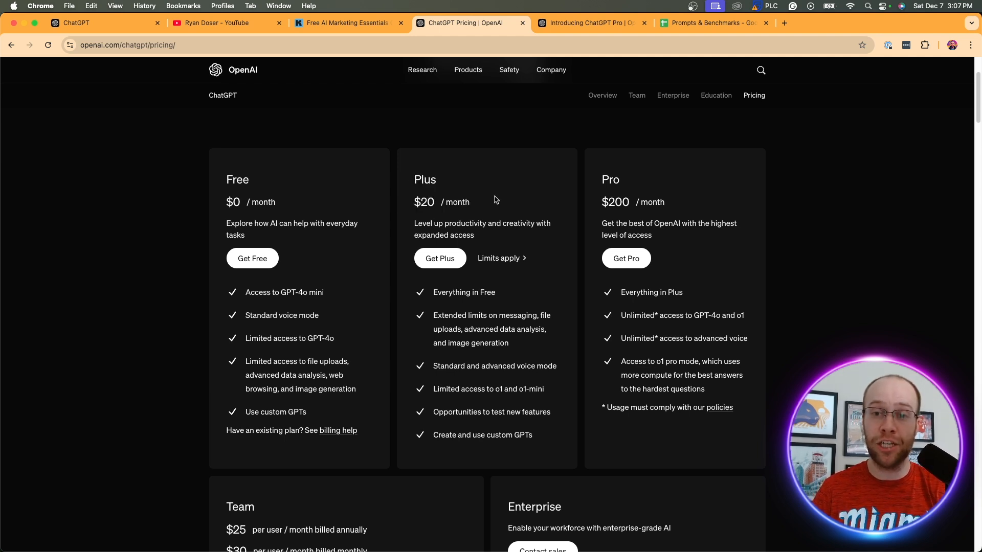
mouse_move(295, 201)
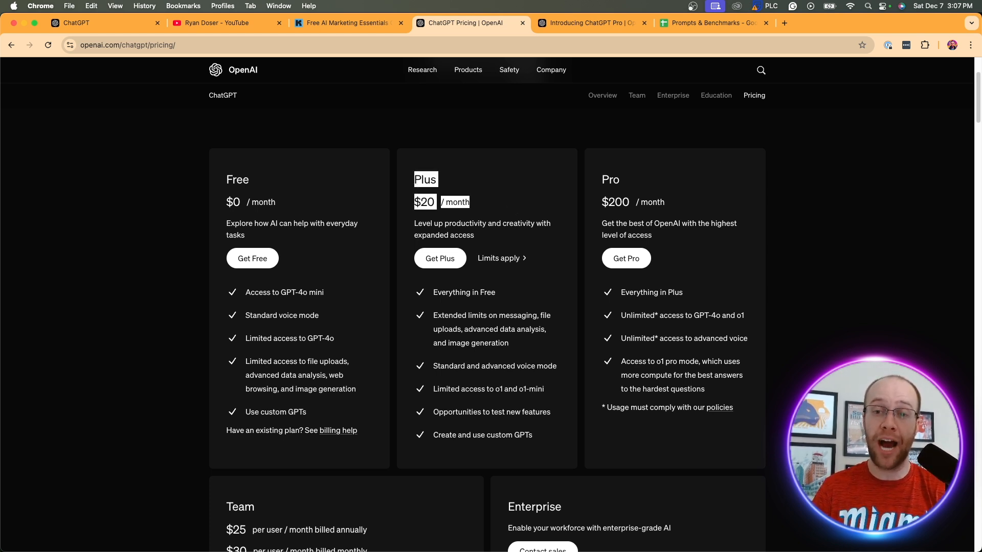
click(222, 23)
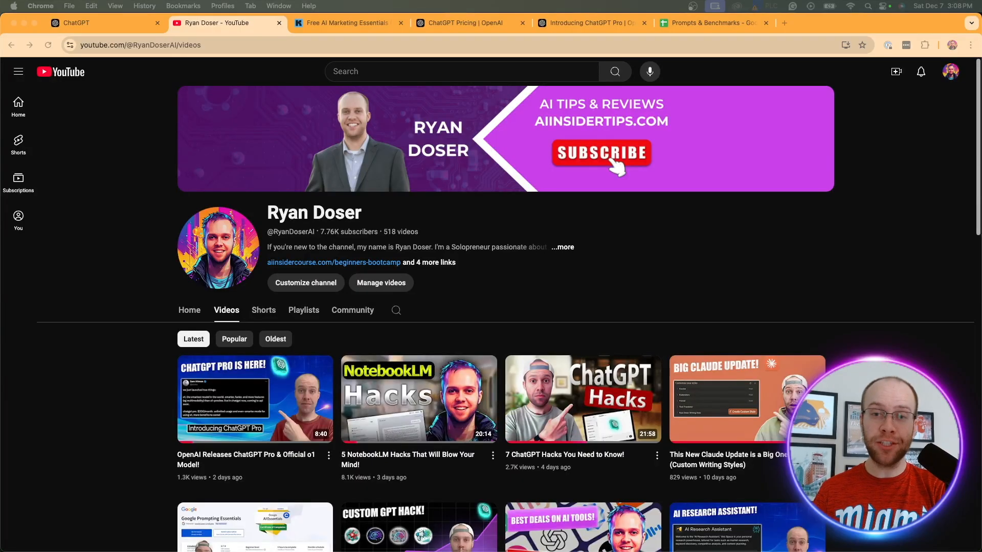